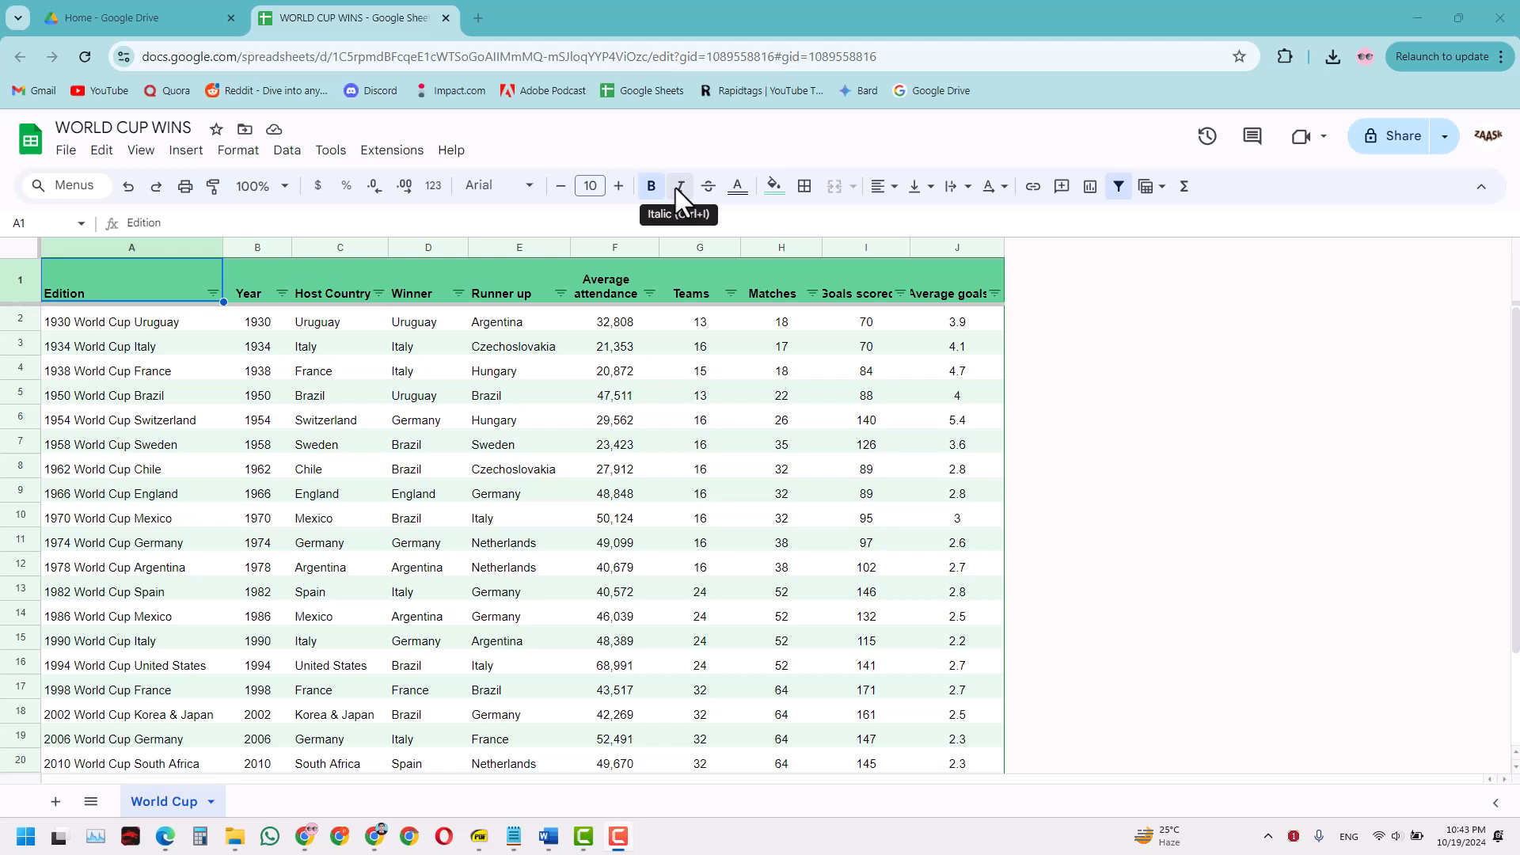
pyautogui.moveTo(1016, 448)
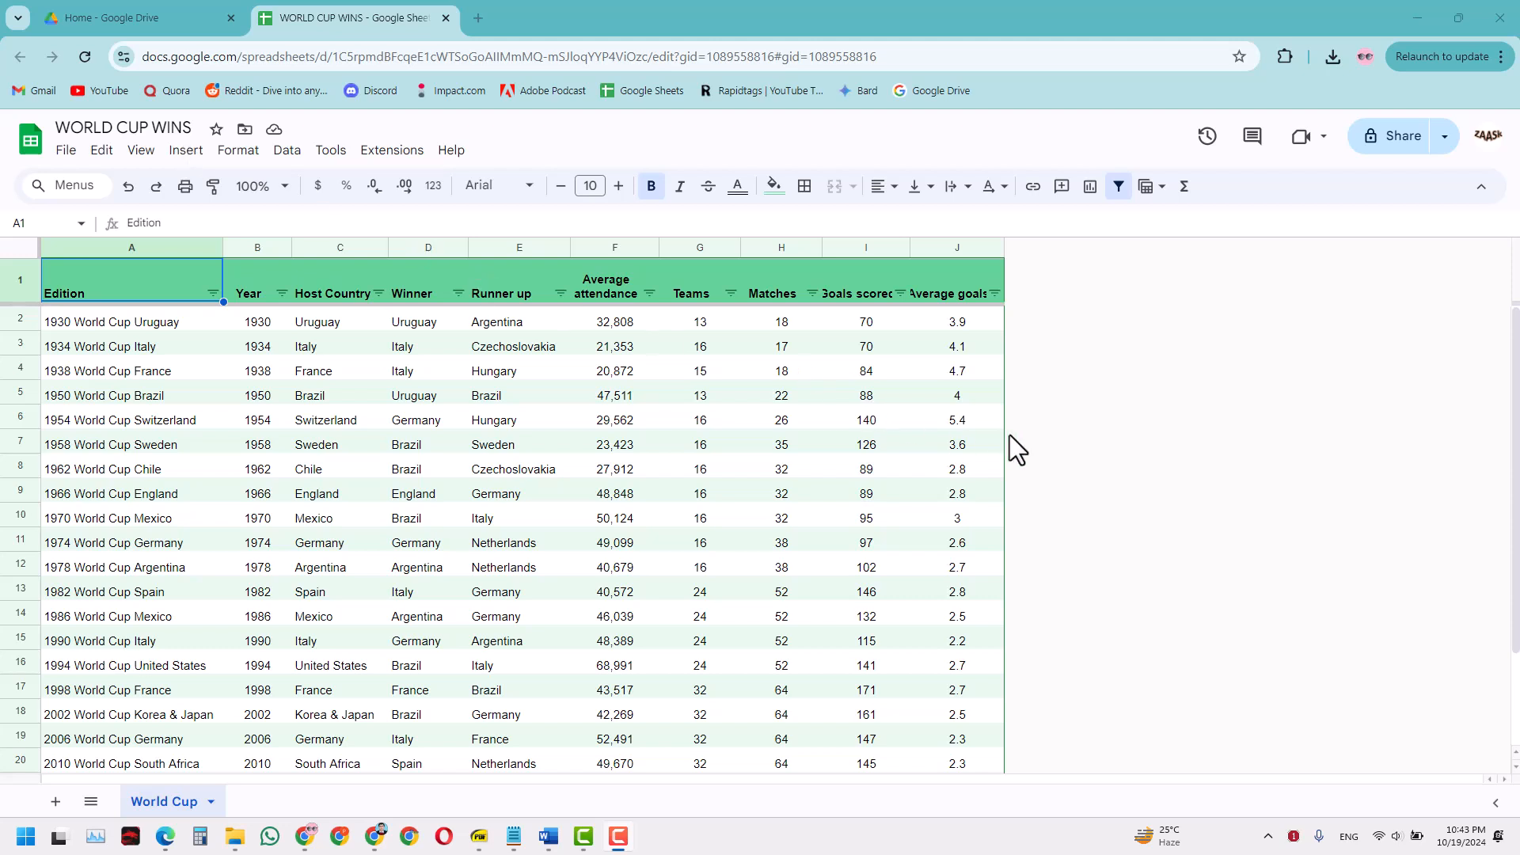
pyautogui.moveTo(179, 269)
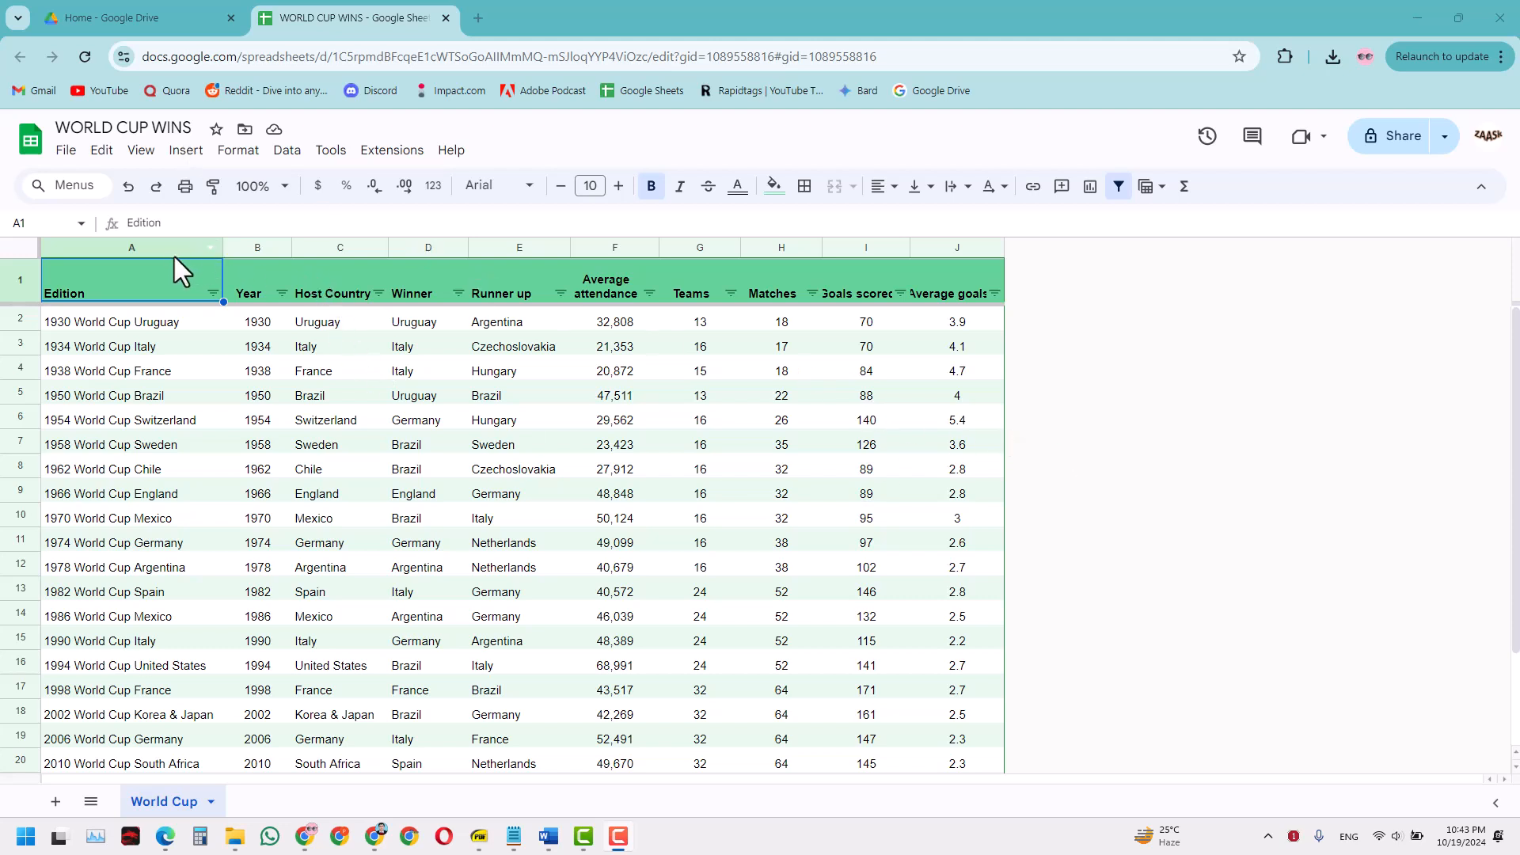
pyautogui.moveTo(431, 259)
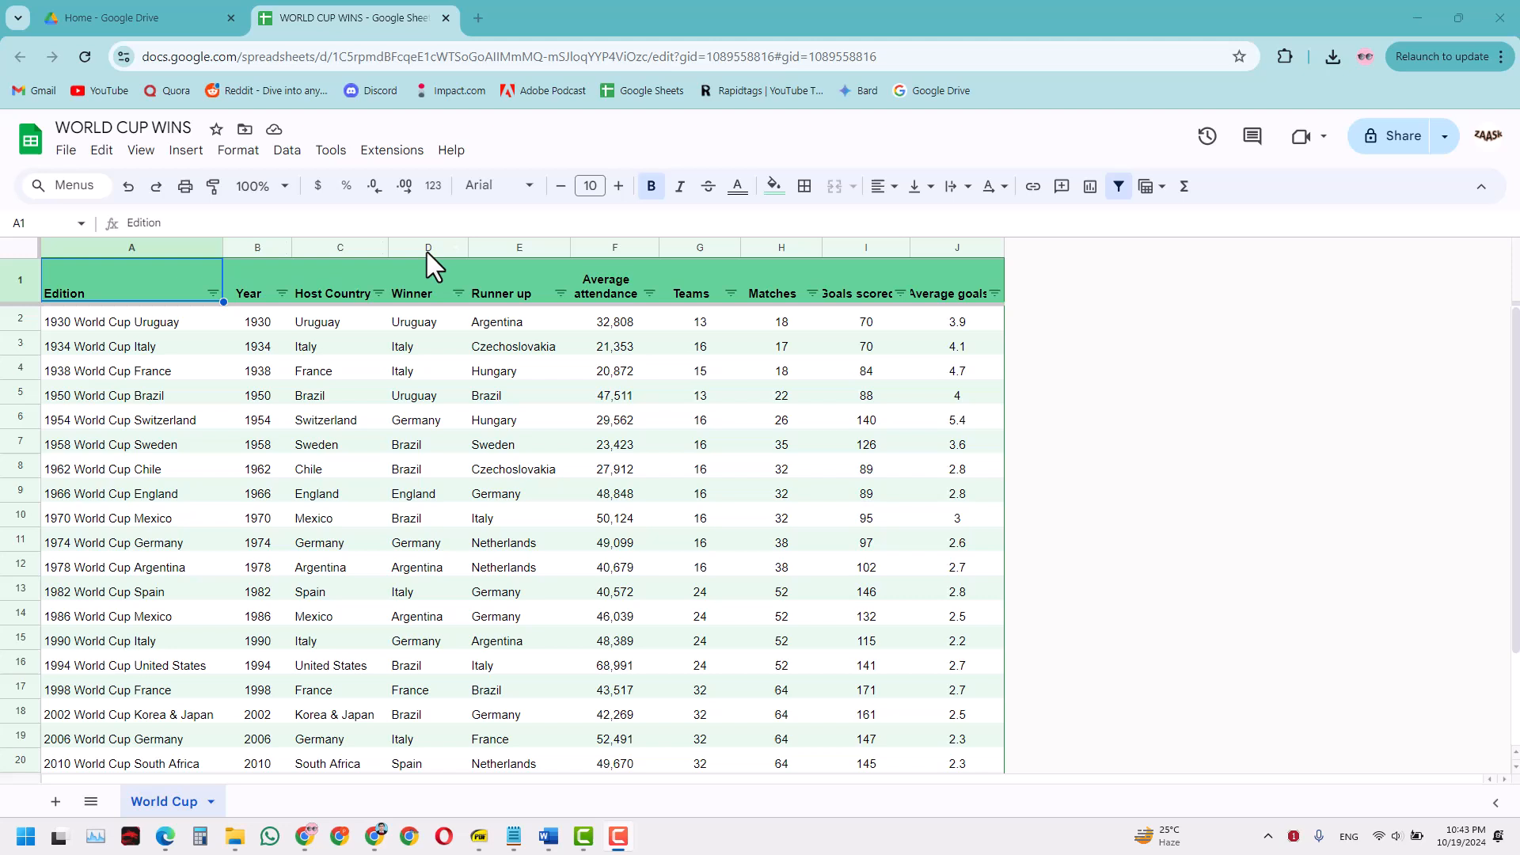
pyautogui.moveTo(823, 247)
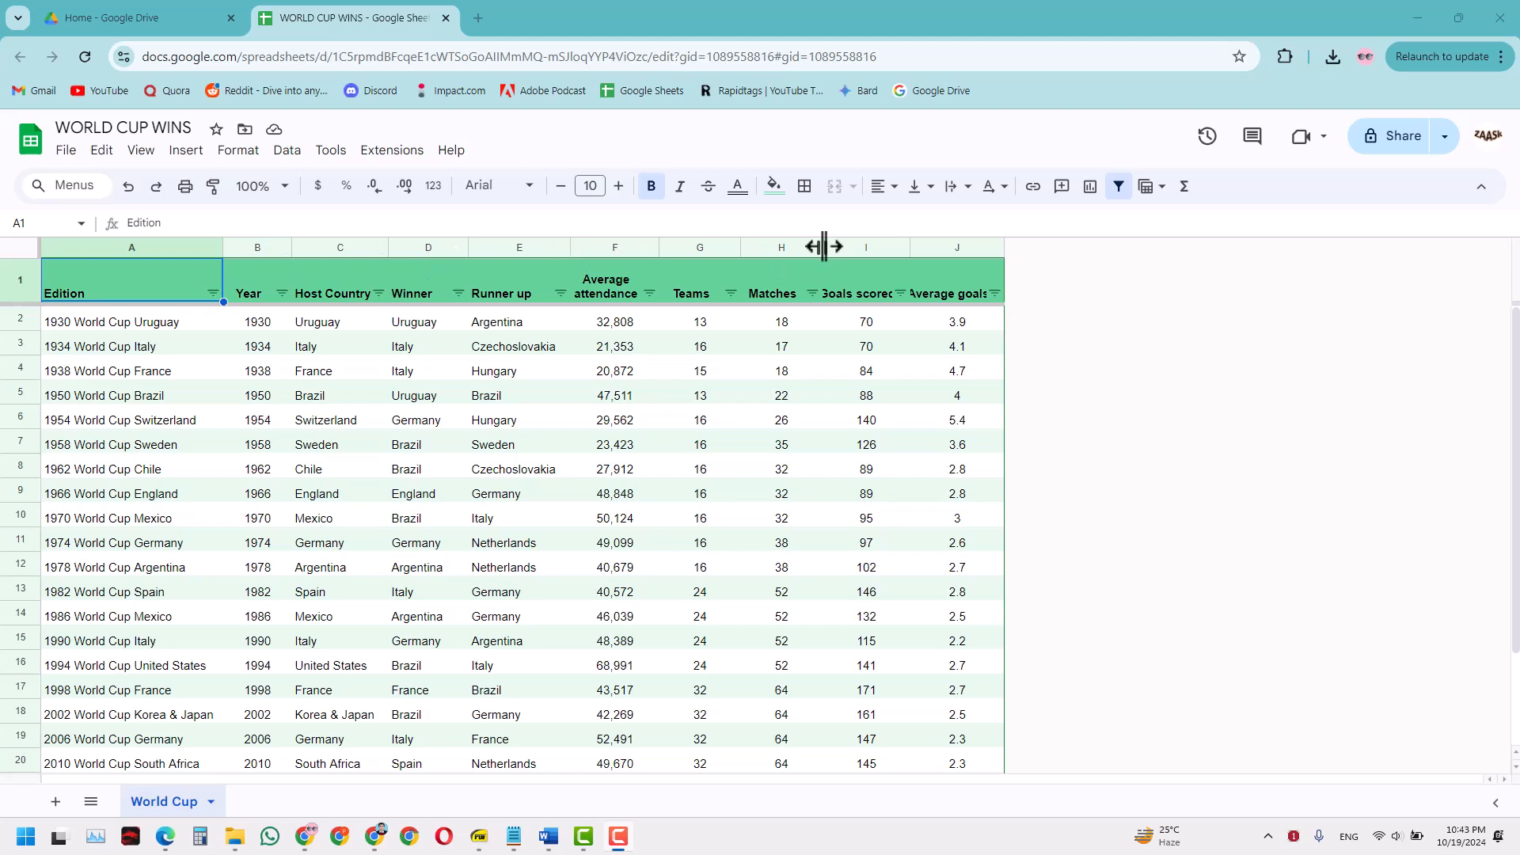
pyautogui.moveTo(163, 339)
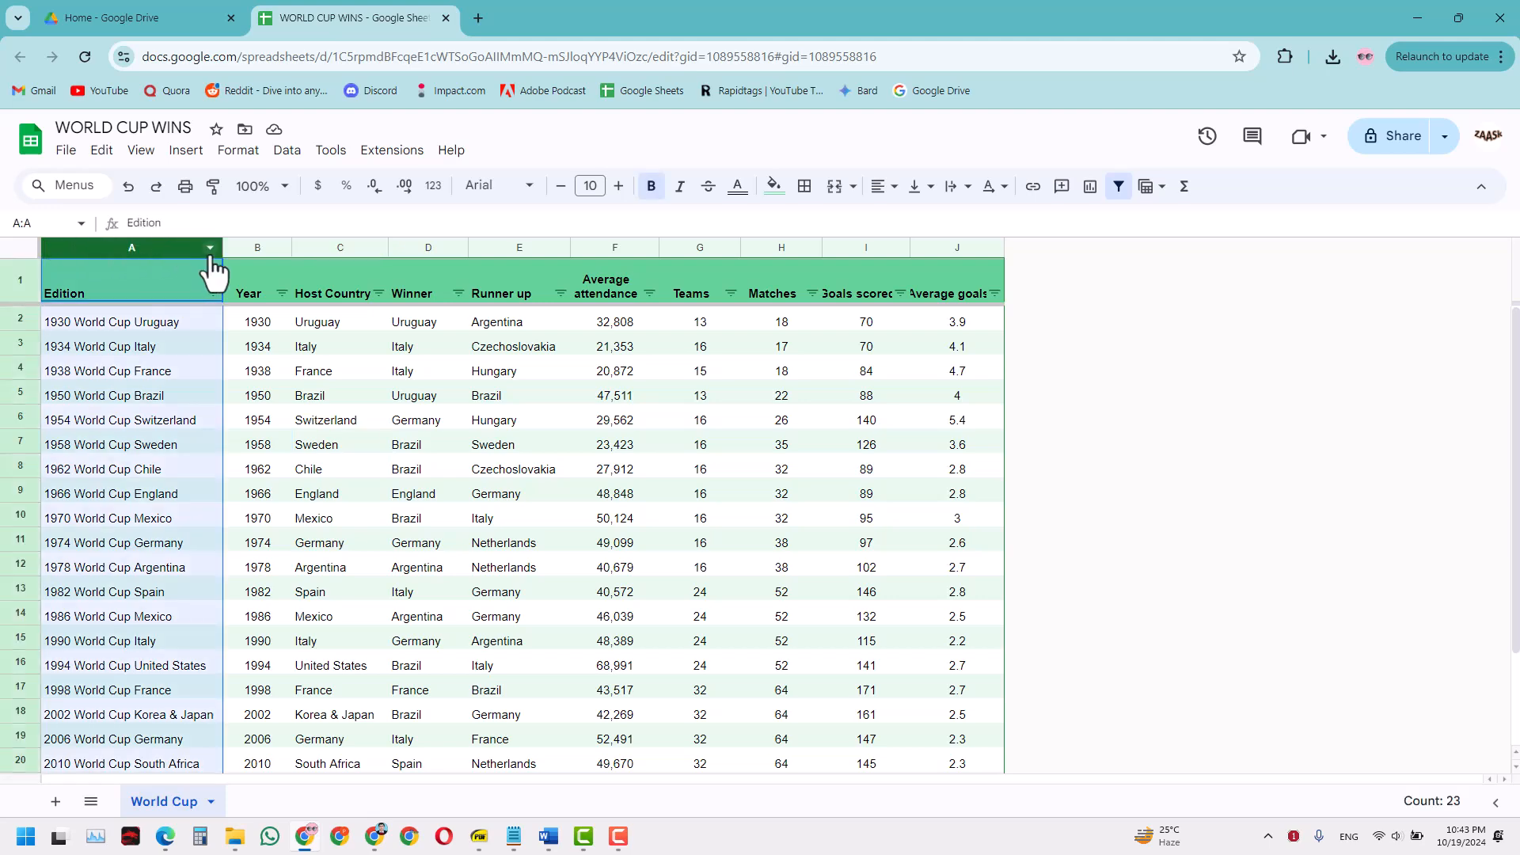
# - Select cells in the World Cup table ahead of picking columns A–J for resizing
pyautogui.click(132, 371)
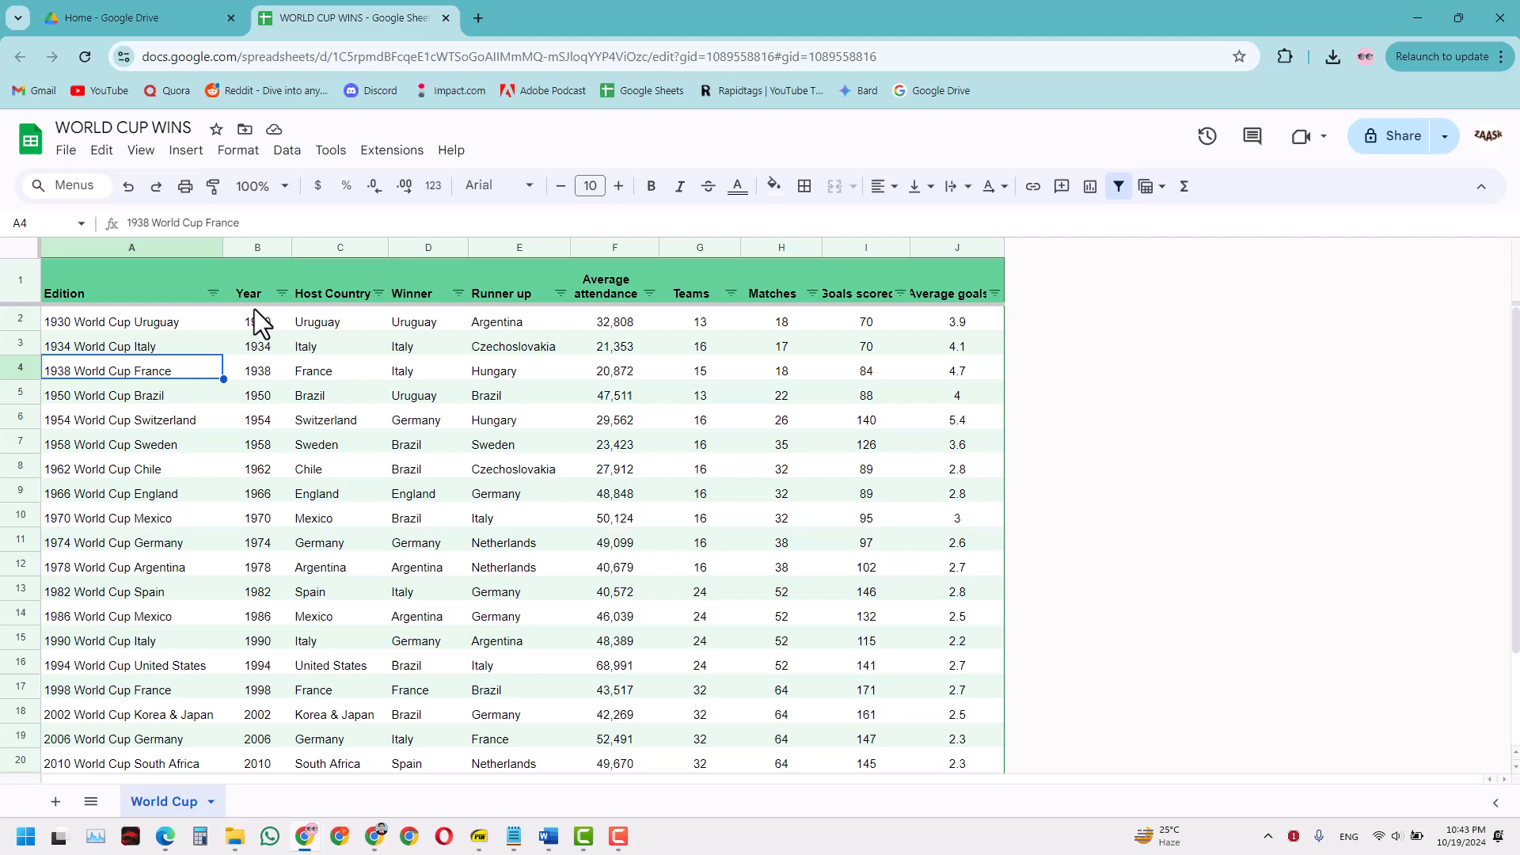
pyautogui.moveTo(370, 266)
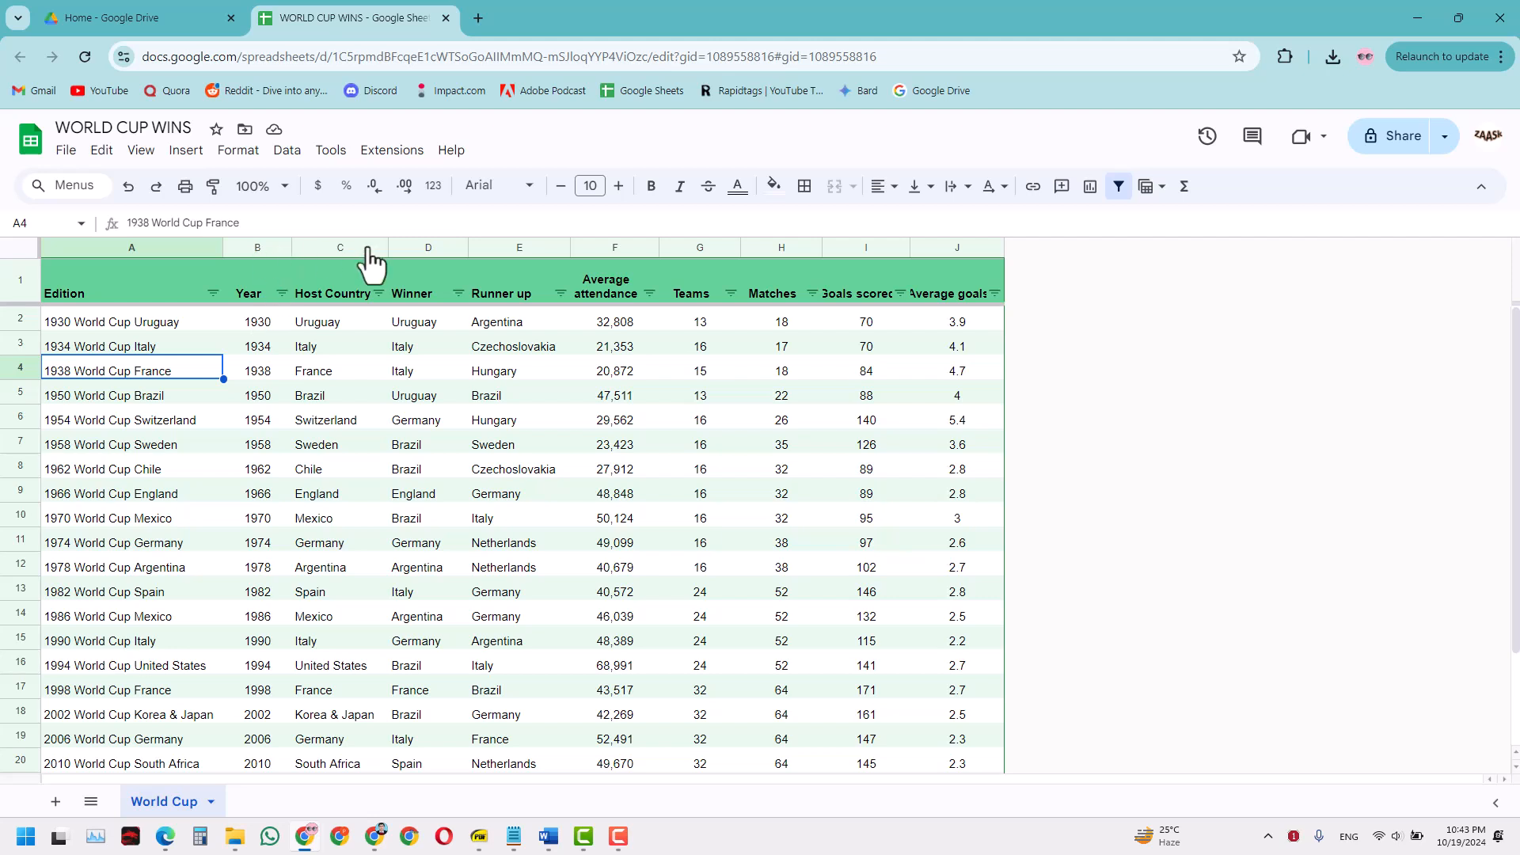
pyautogui.moveTo(684, 261)
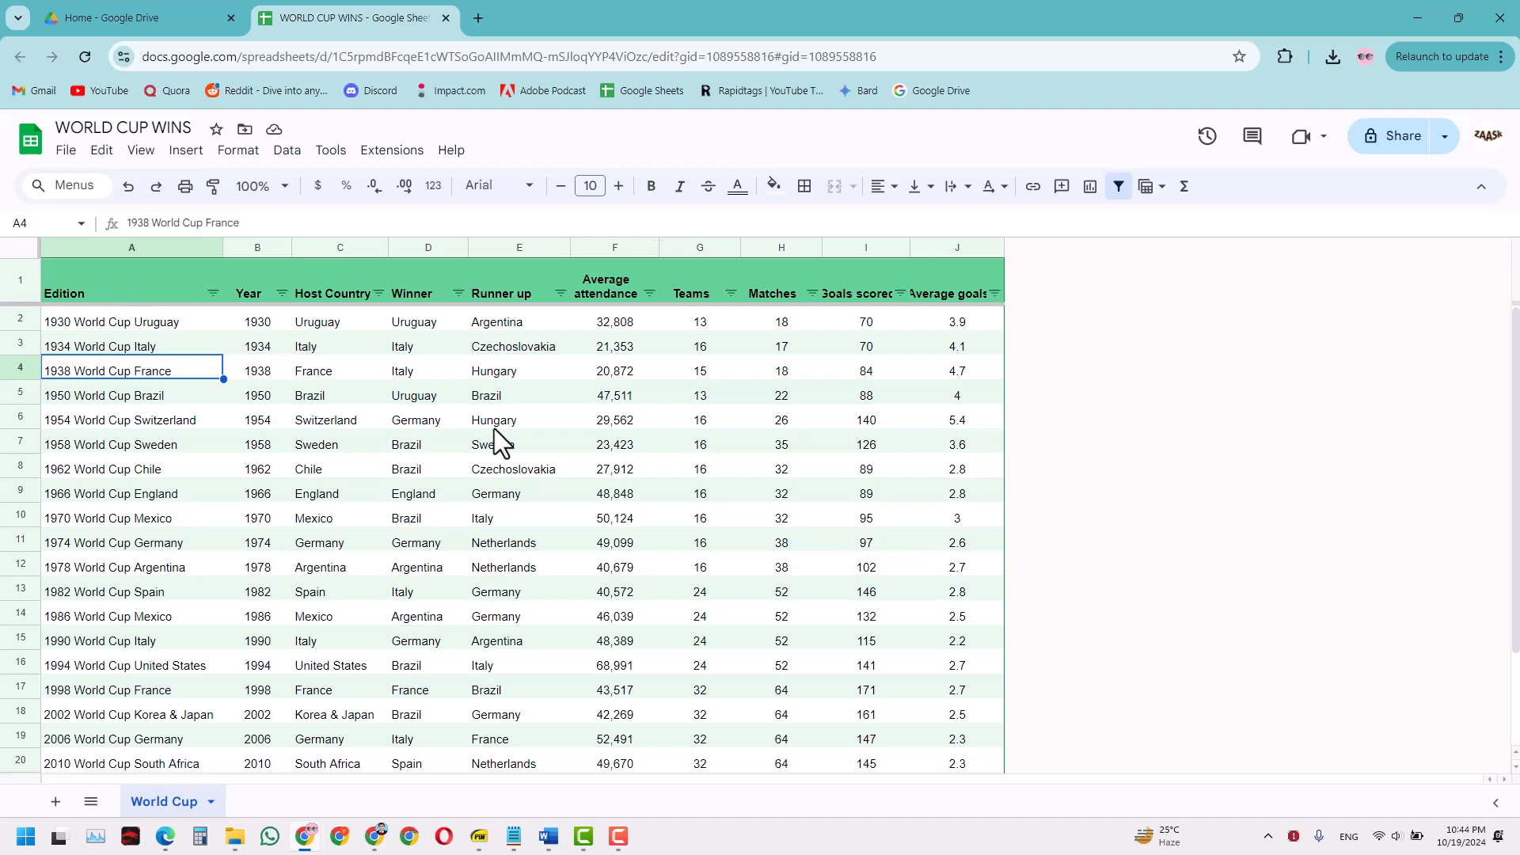
pyautogui.click(519, 420)
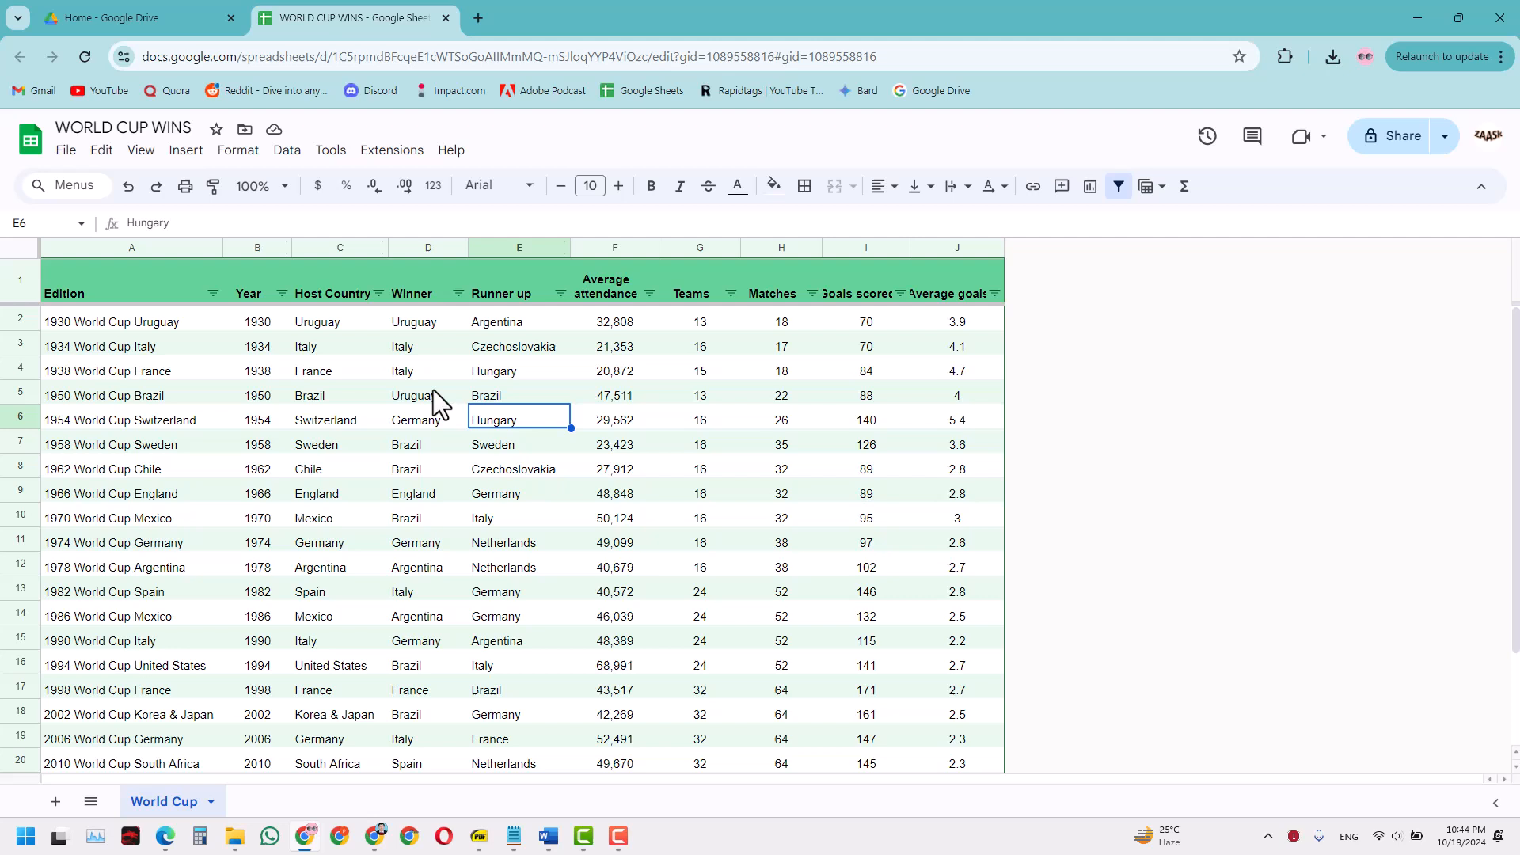
pyautogui.moveTo(857, 256)
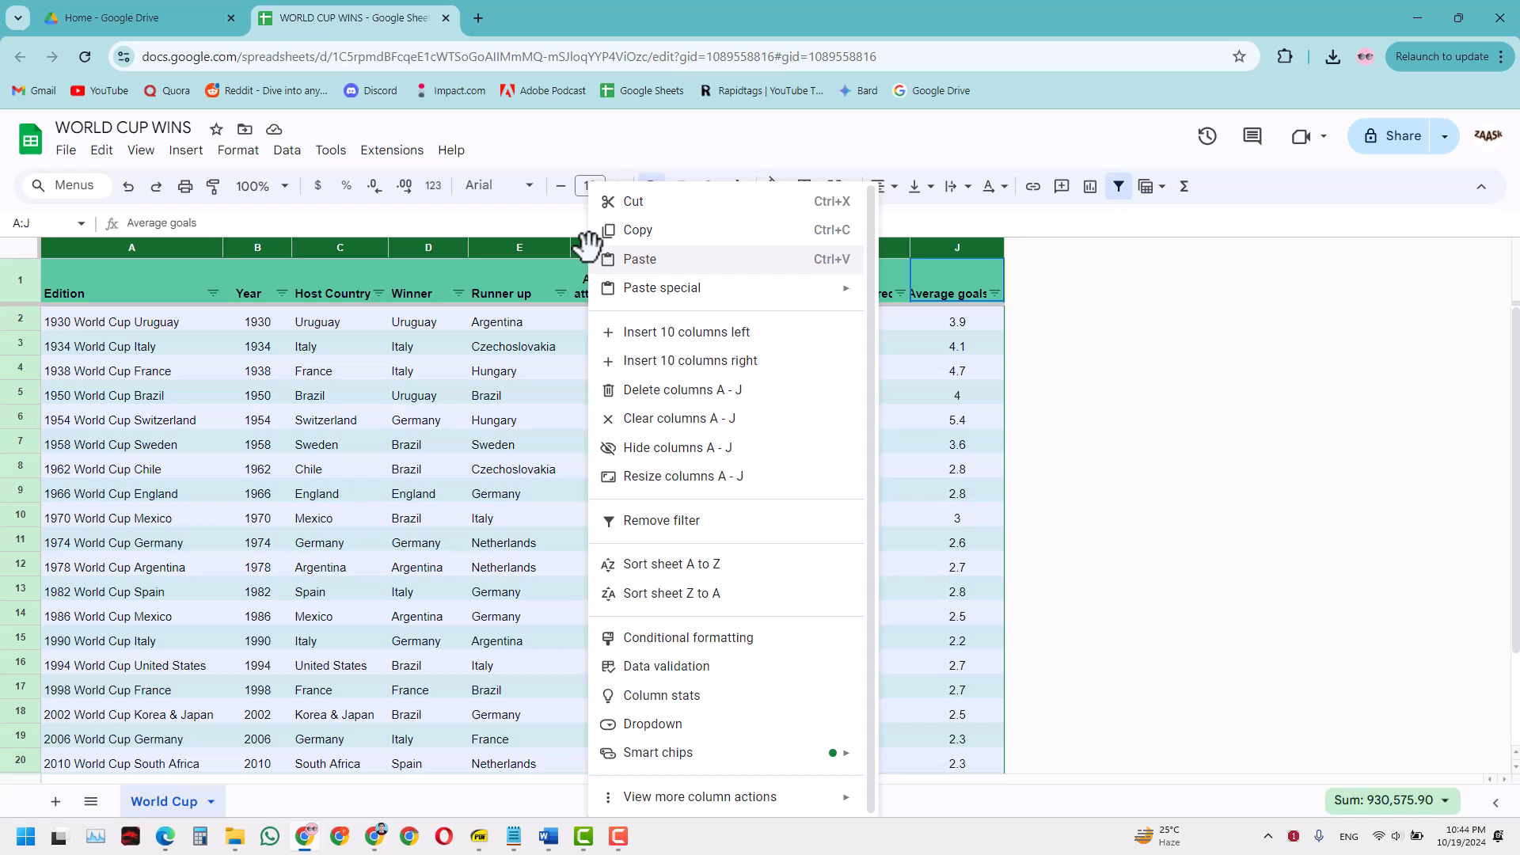
pyautogui.moveTo(684, 477)
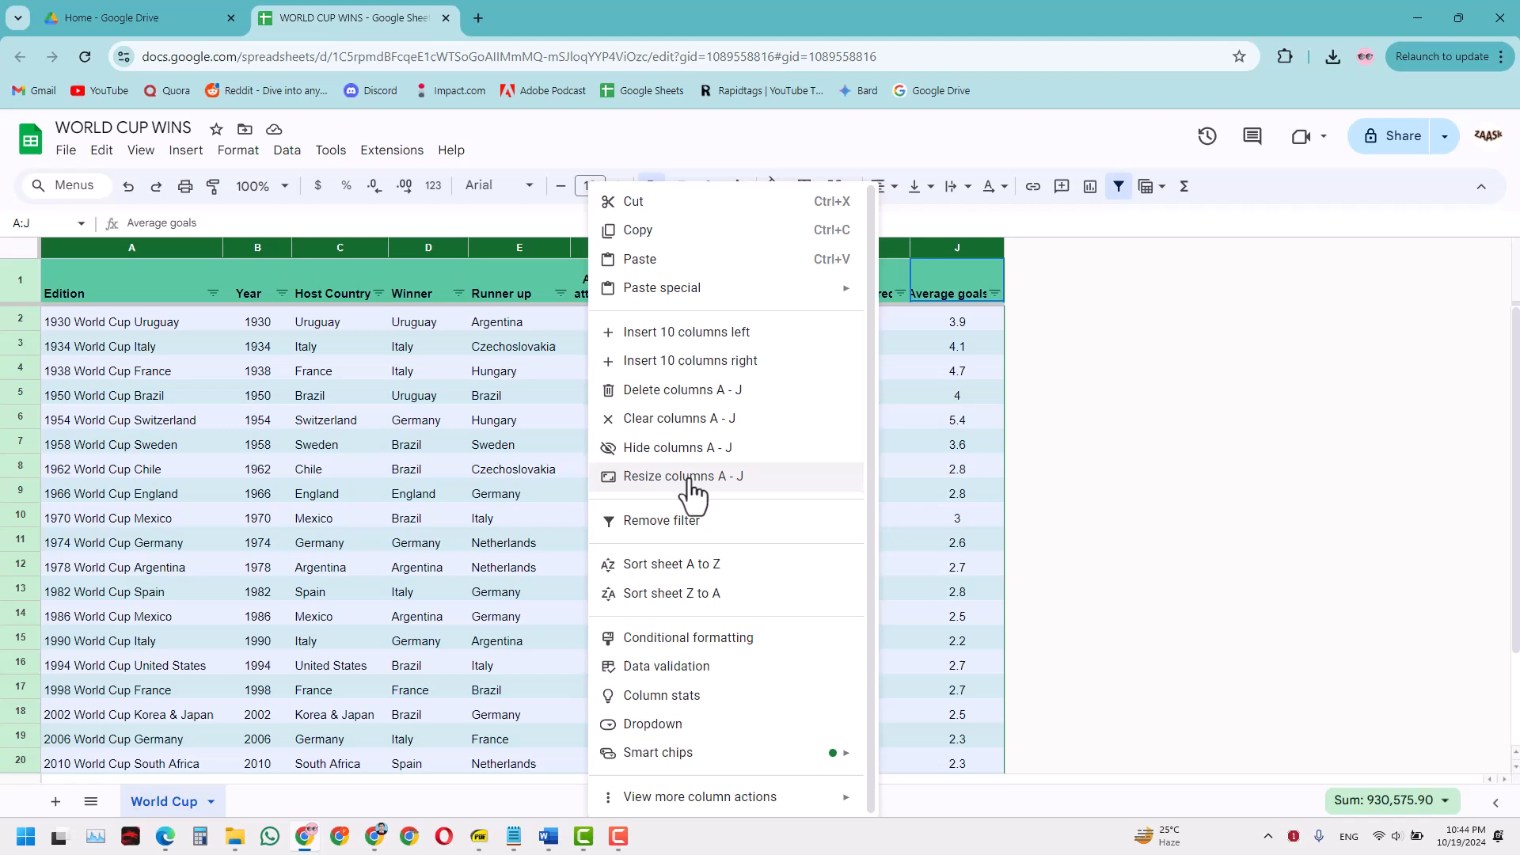
# - Resize columns A–J to a fixed 180 pixels after briefly trying Fit to data
pyautogui.click(684, 477)
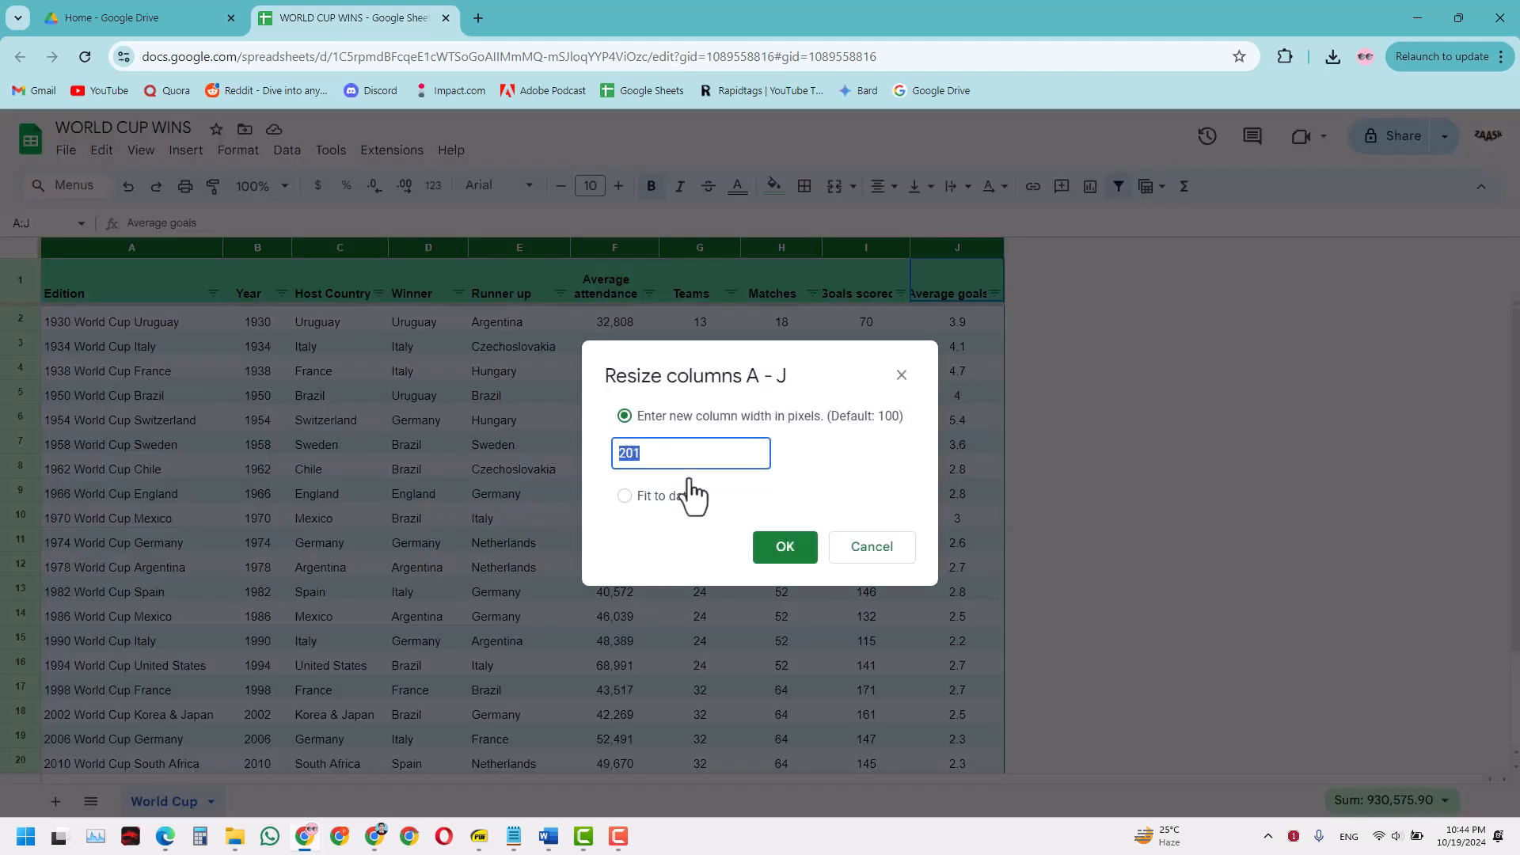
pyautogui.moveTo(644, 513)
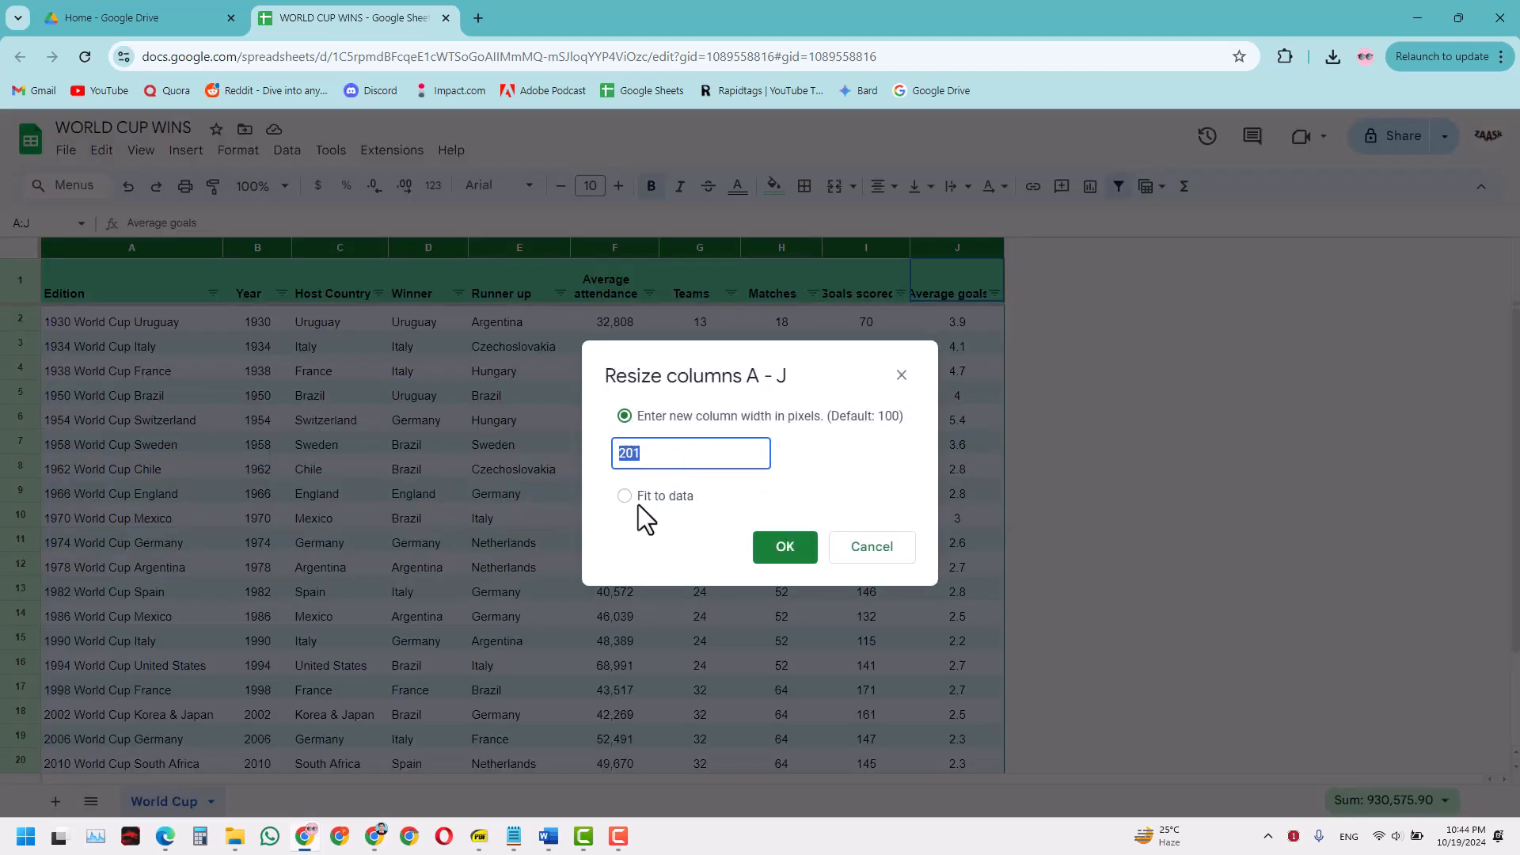
pyautogui.moveTo(722, 426)
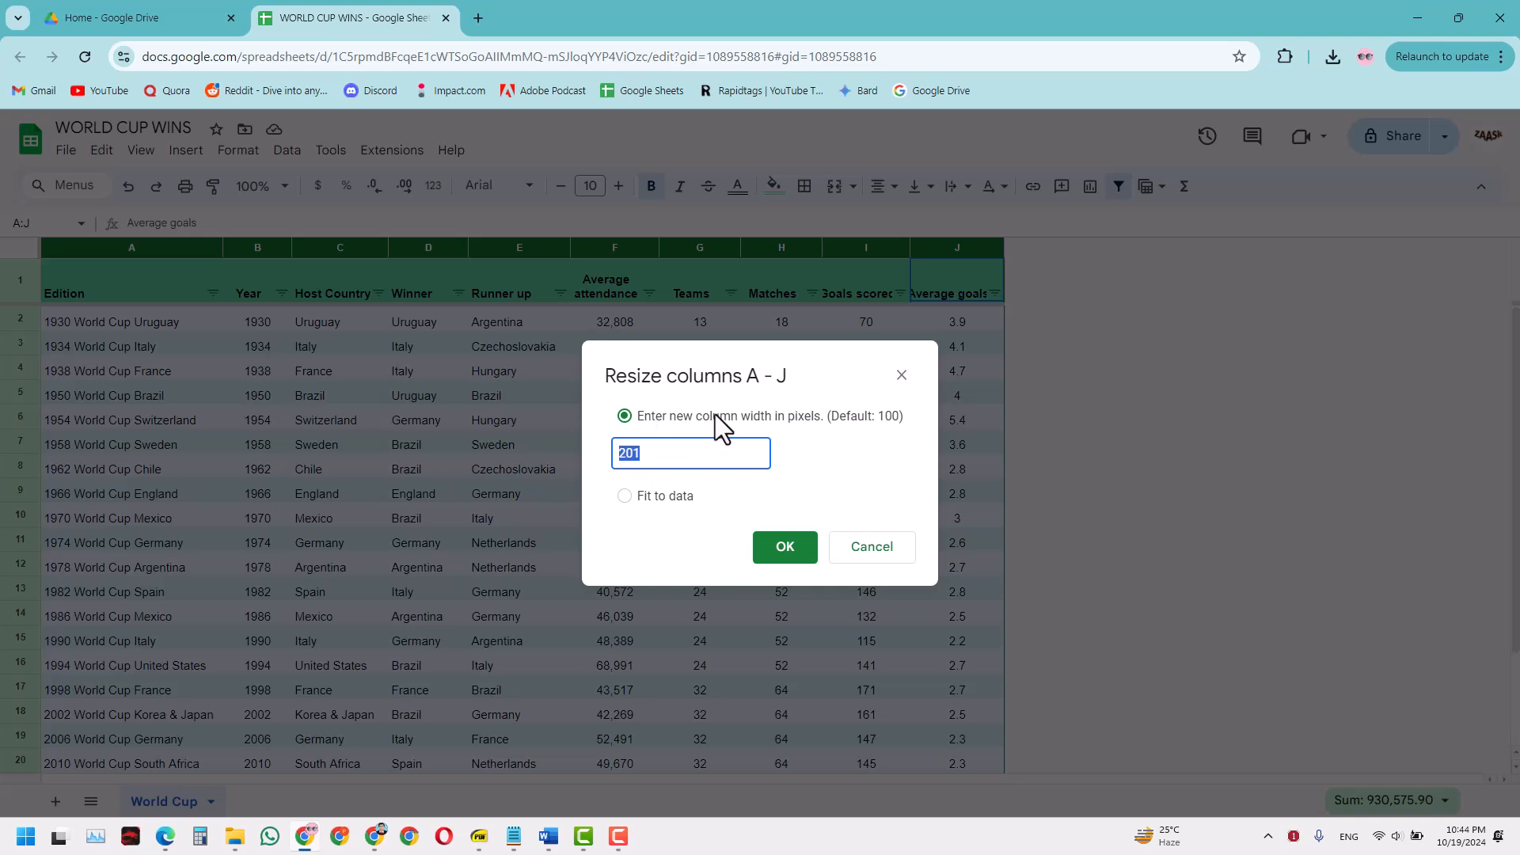
pyautogui.moveTo(679, 448)
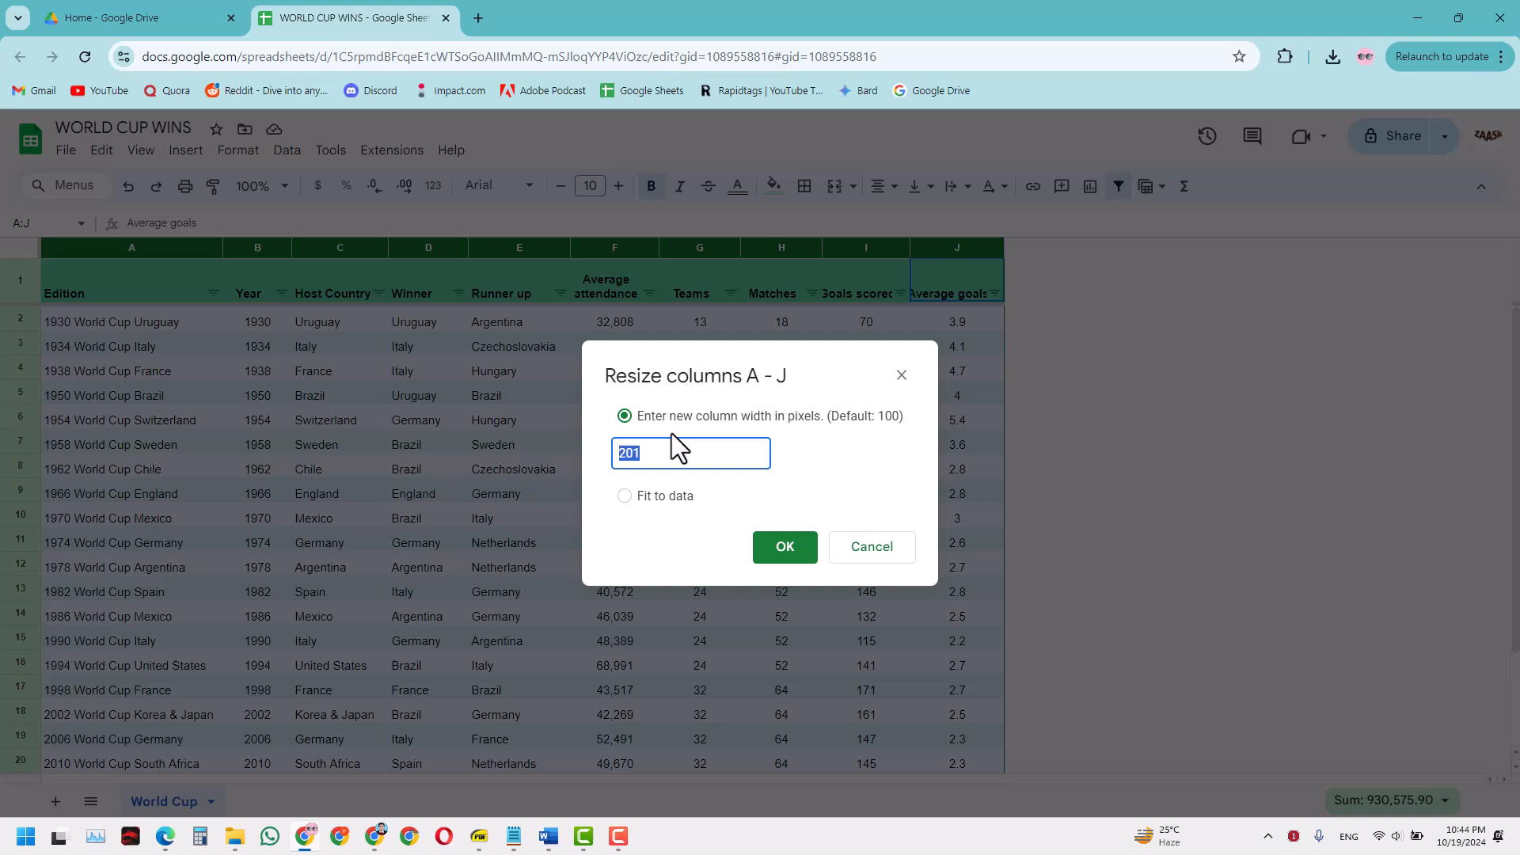
pyautogui.moveTo(657, 456)
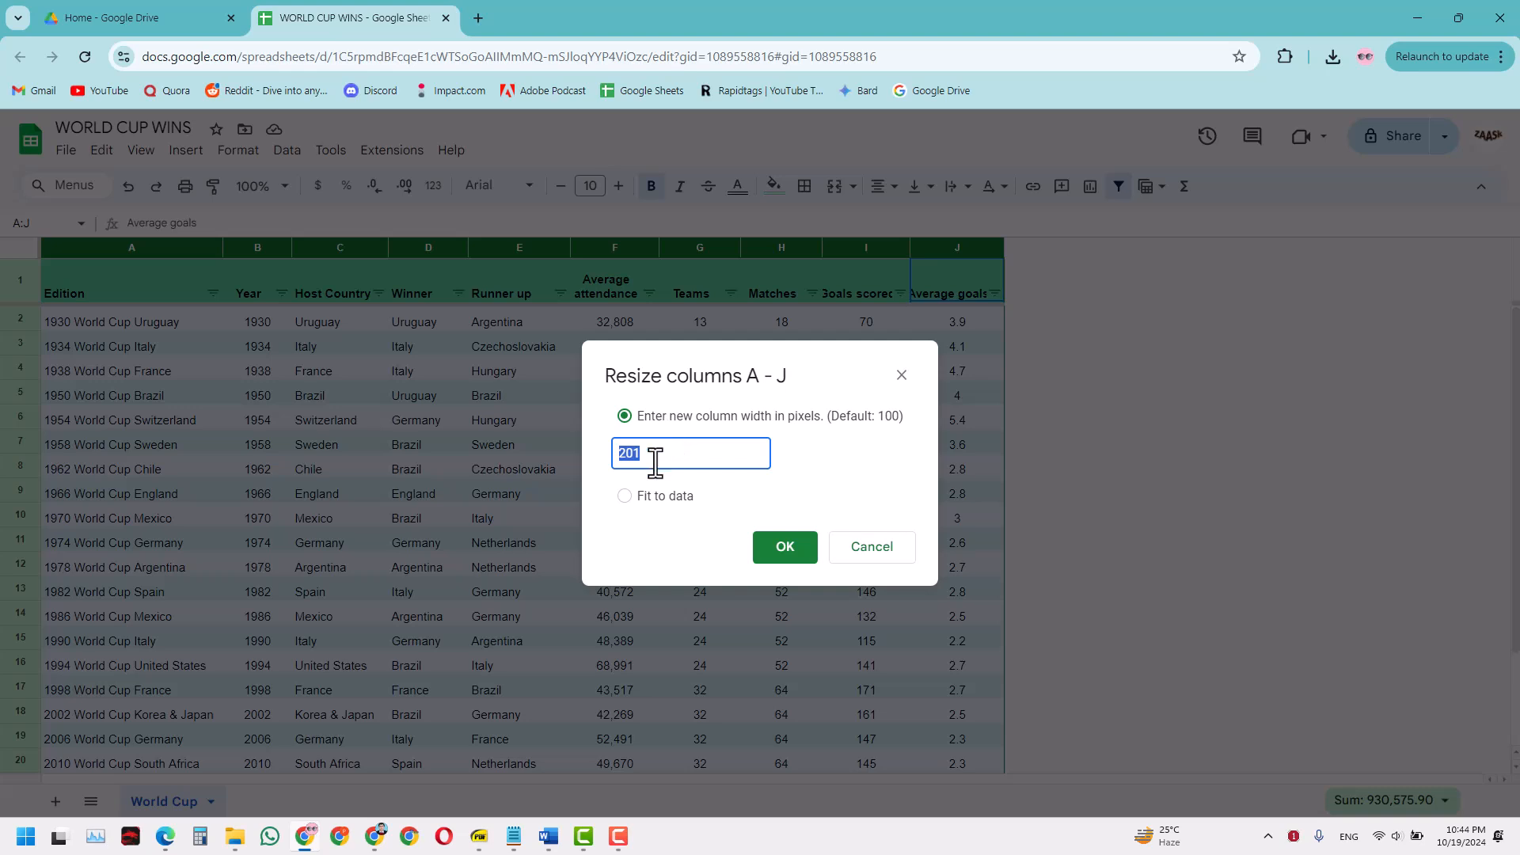
pyautogui.click(623, 496)
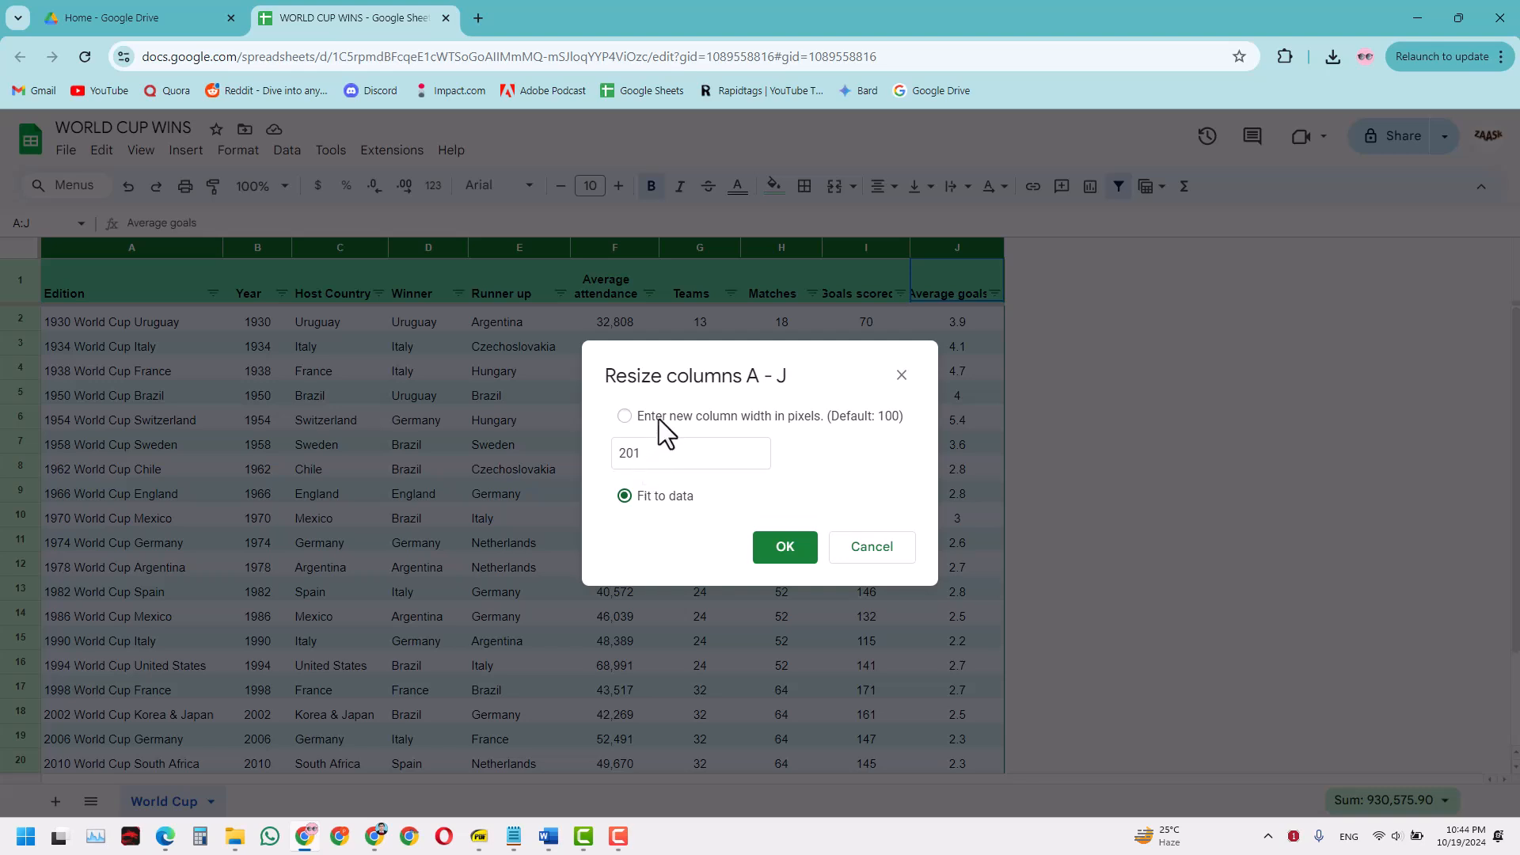
pyautogui.click(623, 417)
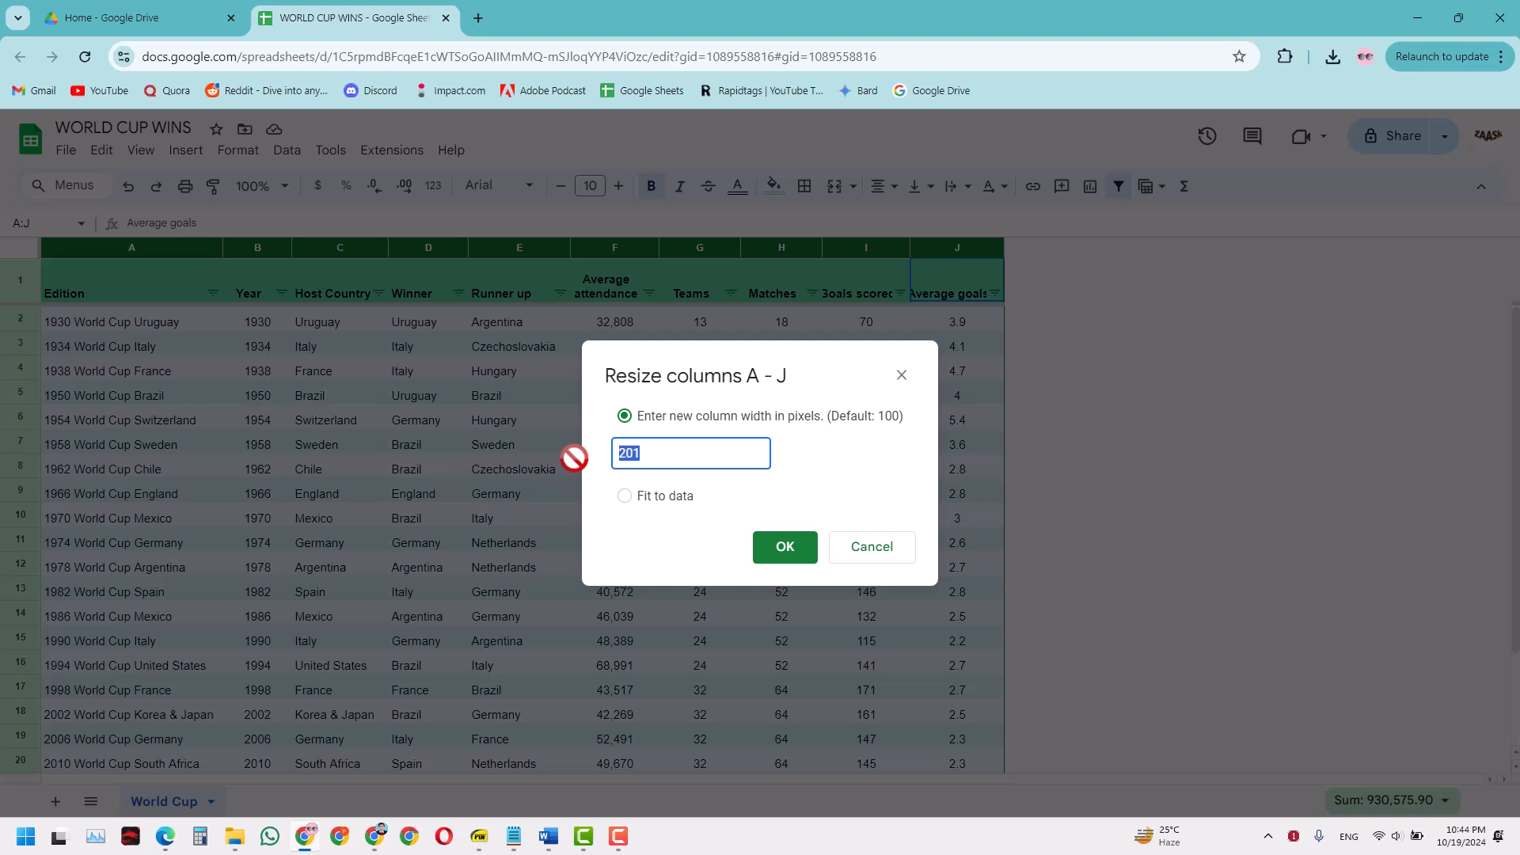
pyautogui.write('180')
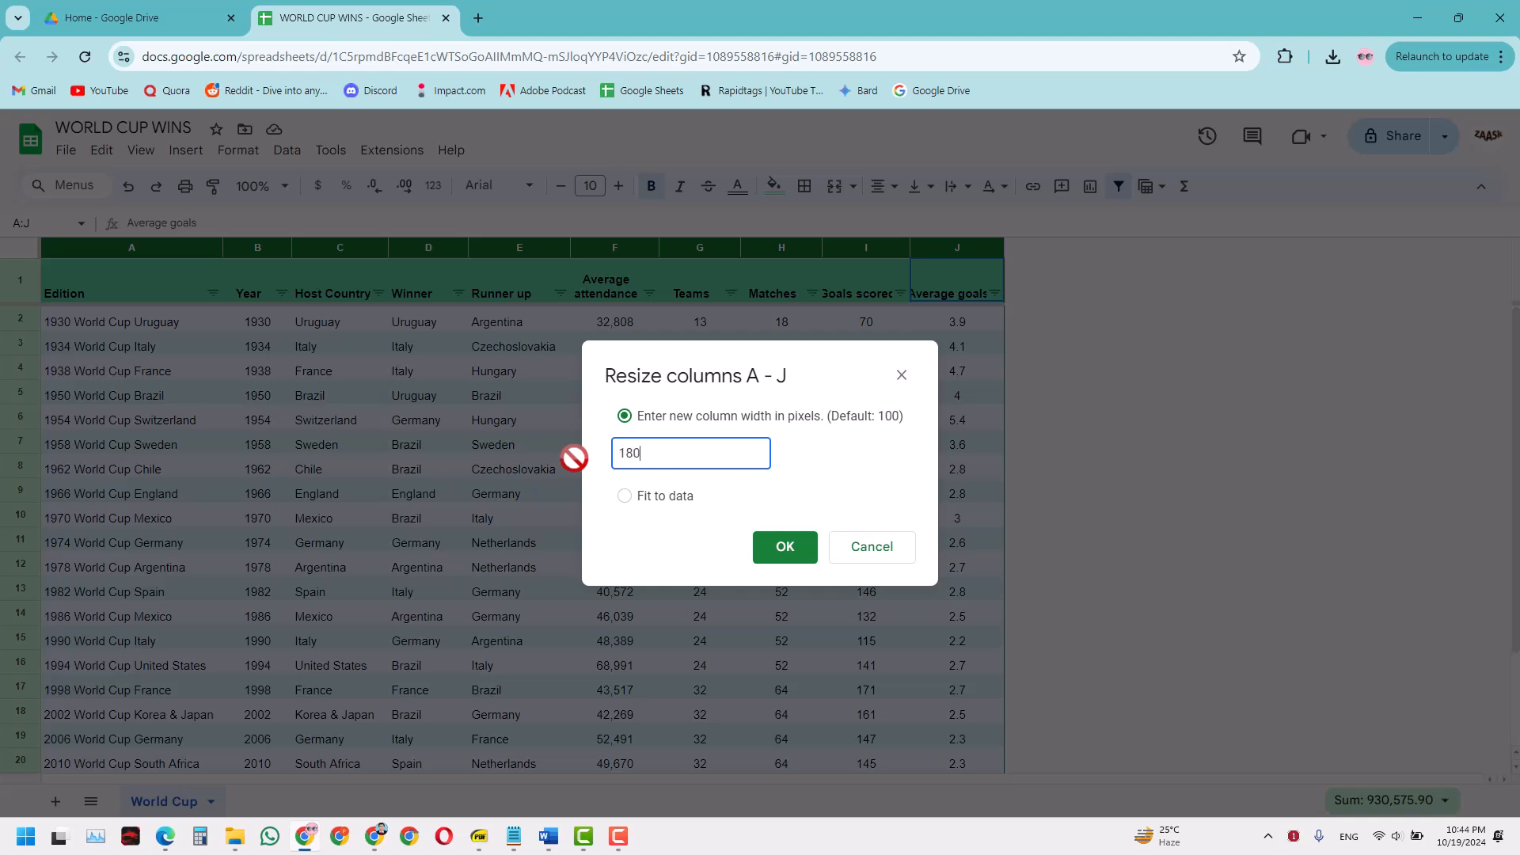
pyautogui.moveTo(700, 502)
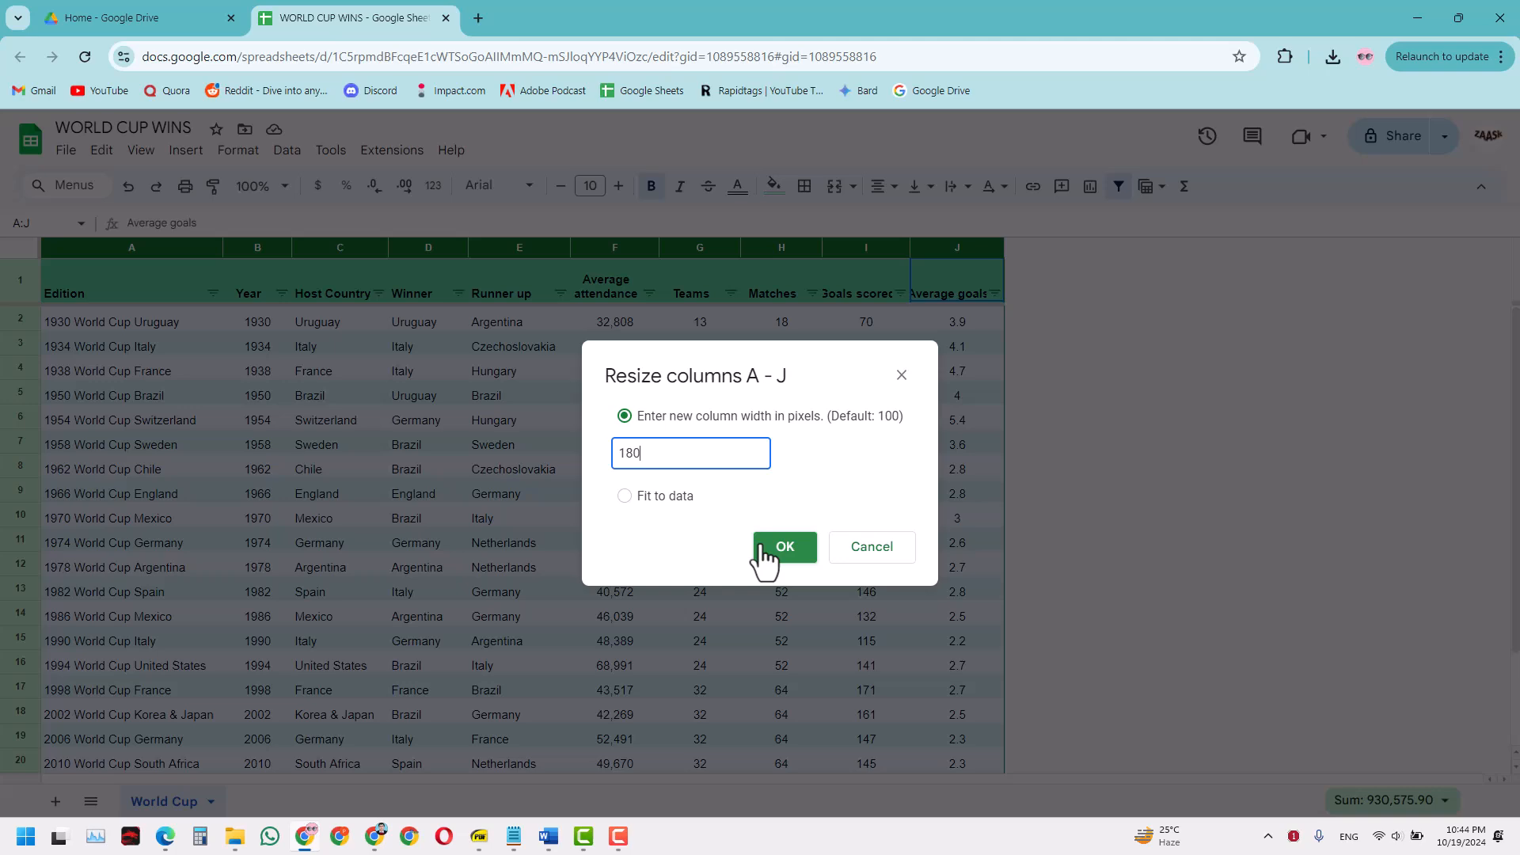
pyautogui.click(784, 546)
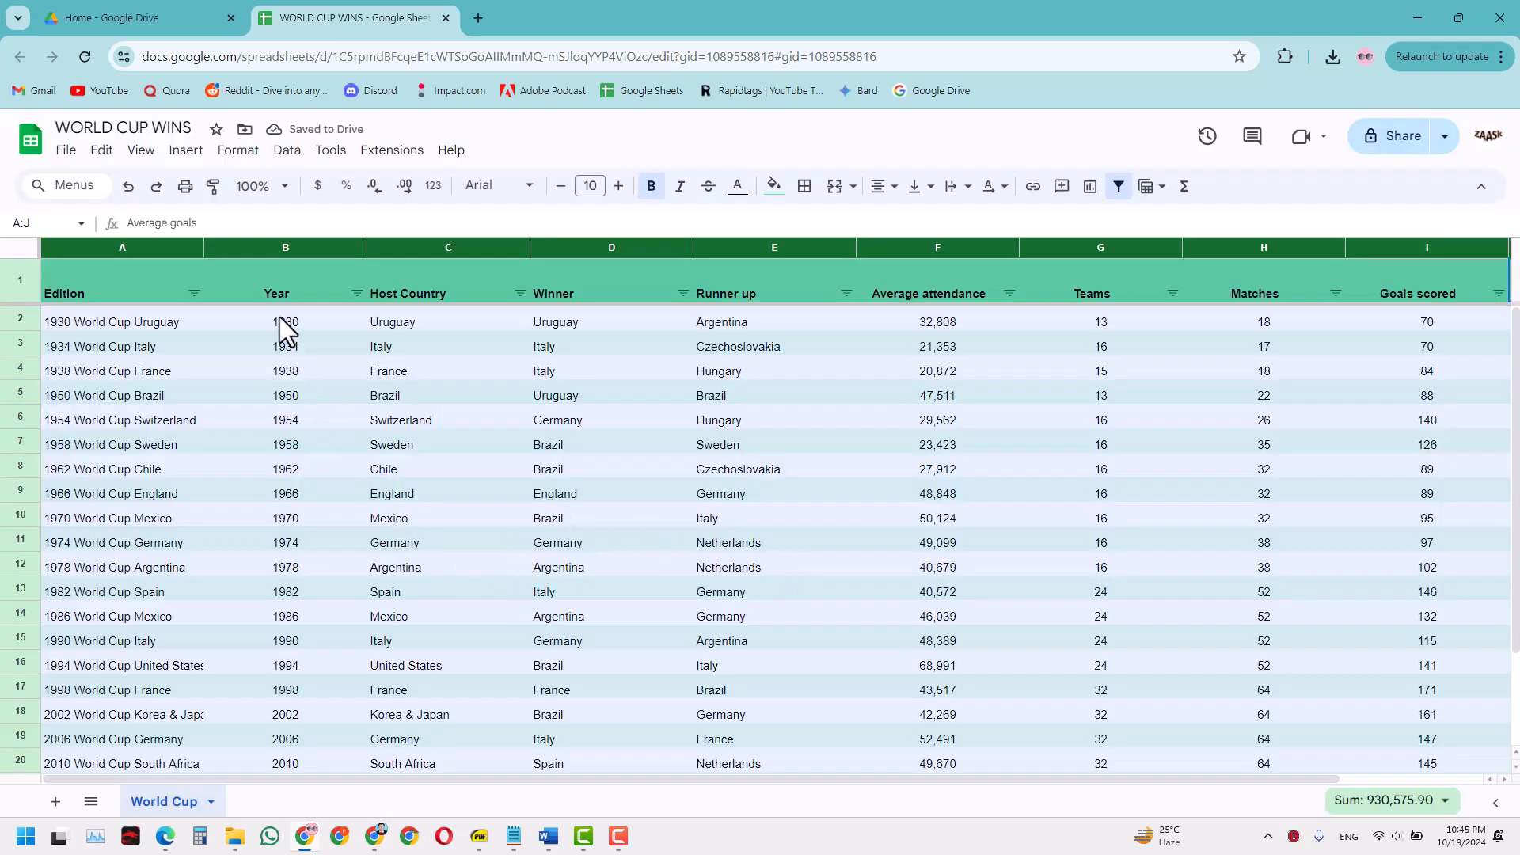
# - Resize columns A–J again to a uniform 150 pixels so the table fits on screen
pyautogui.click(285, 418)
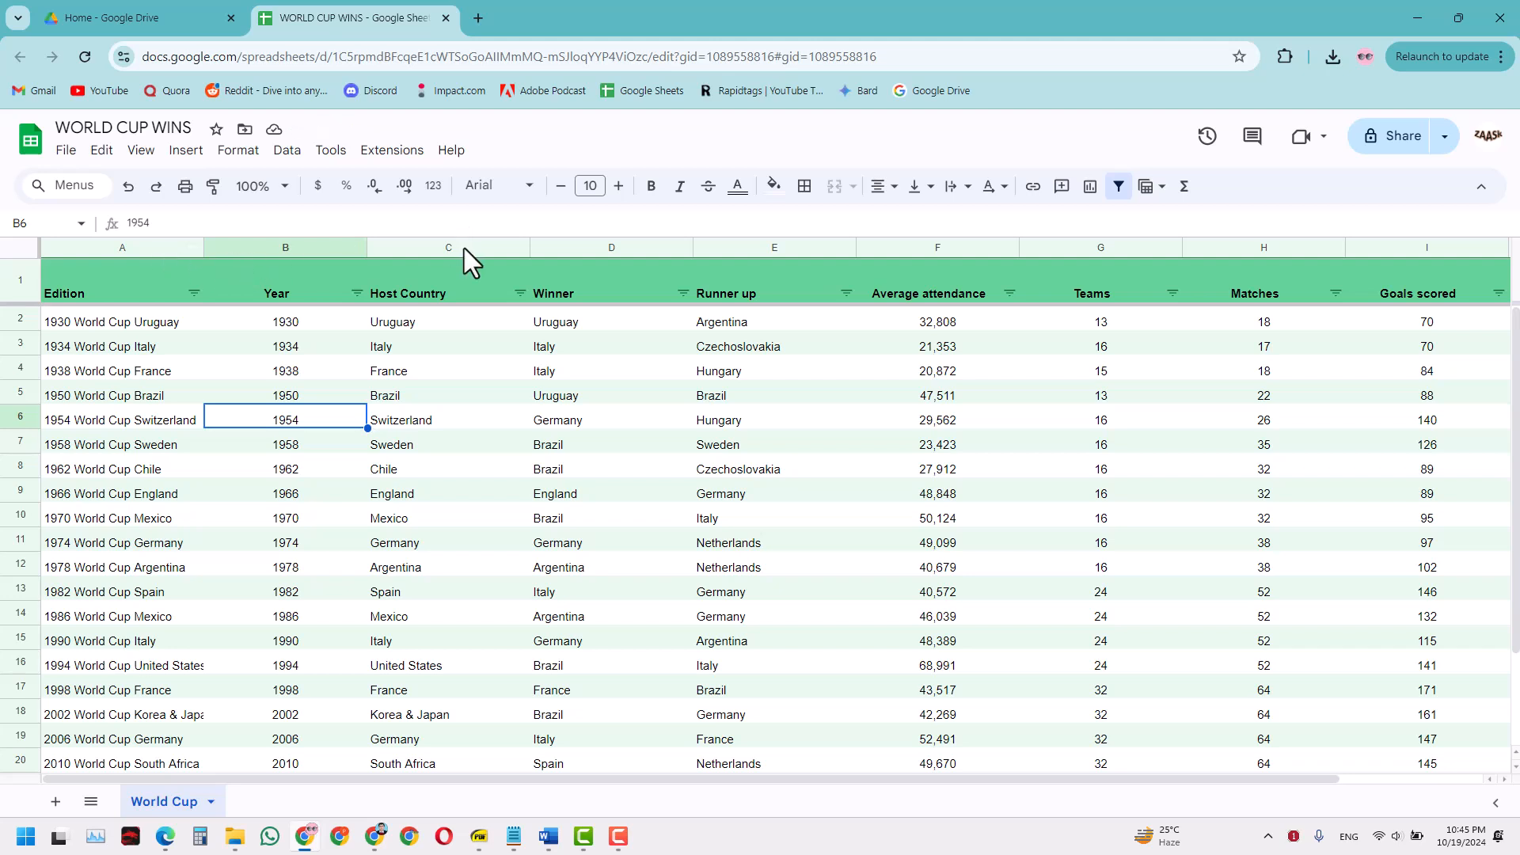
pyautogui.moveTo(1037, 794)
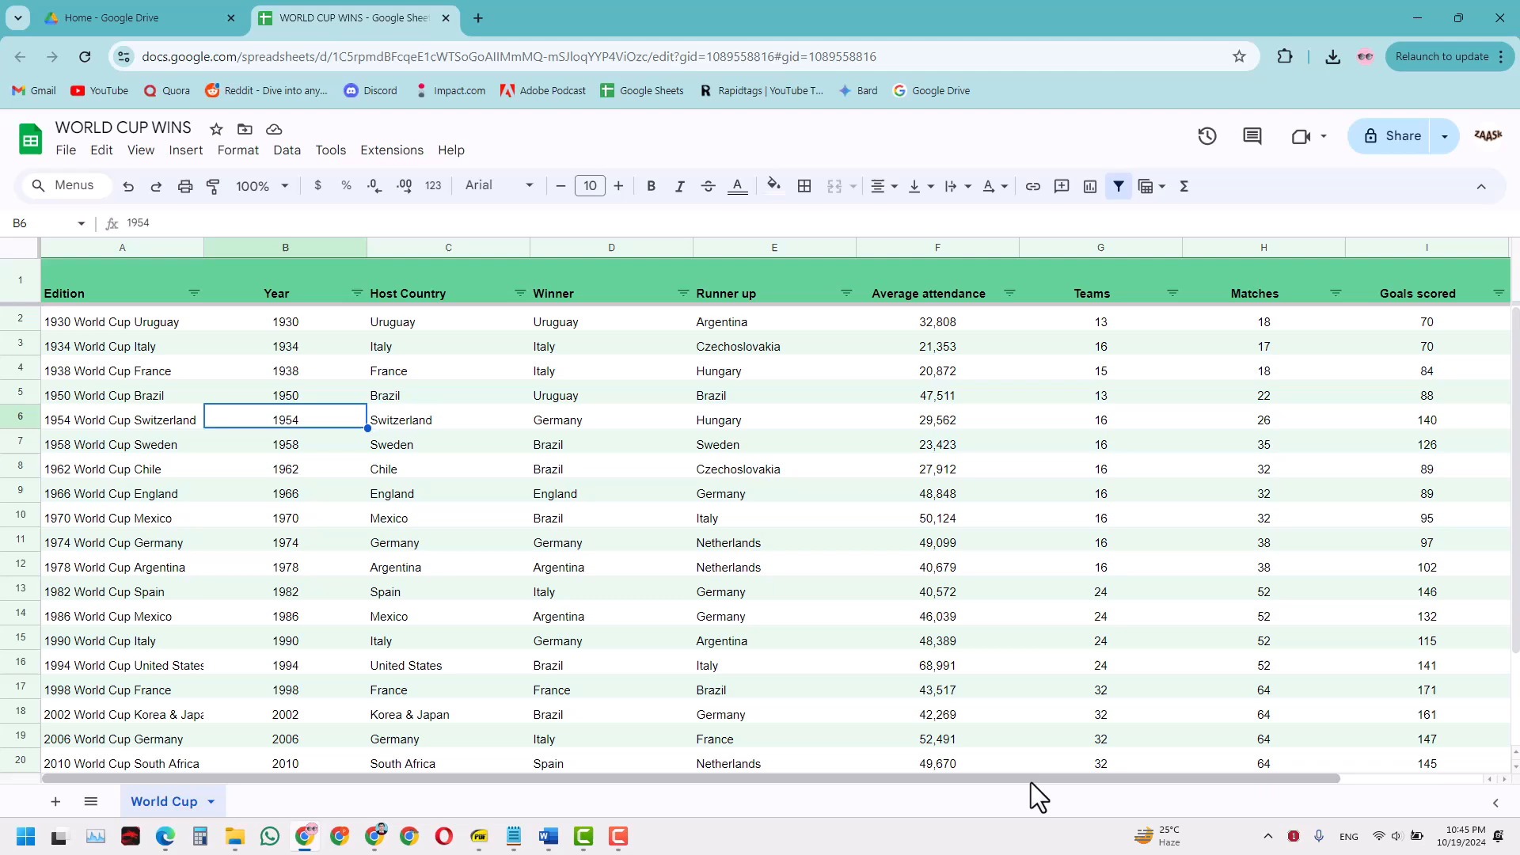
pyautogui.hscroll(3)
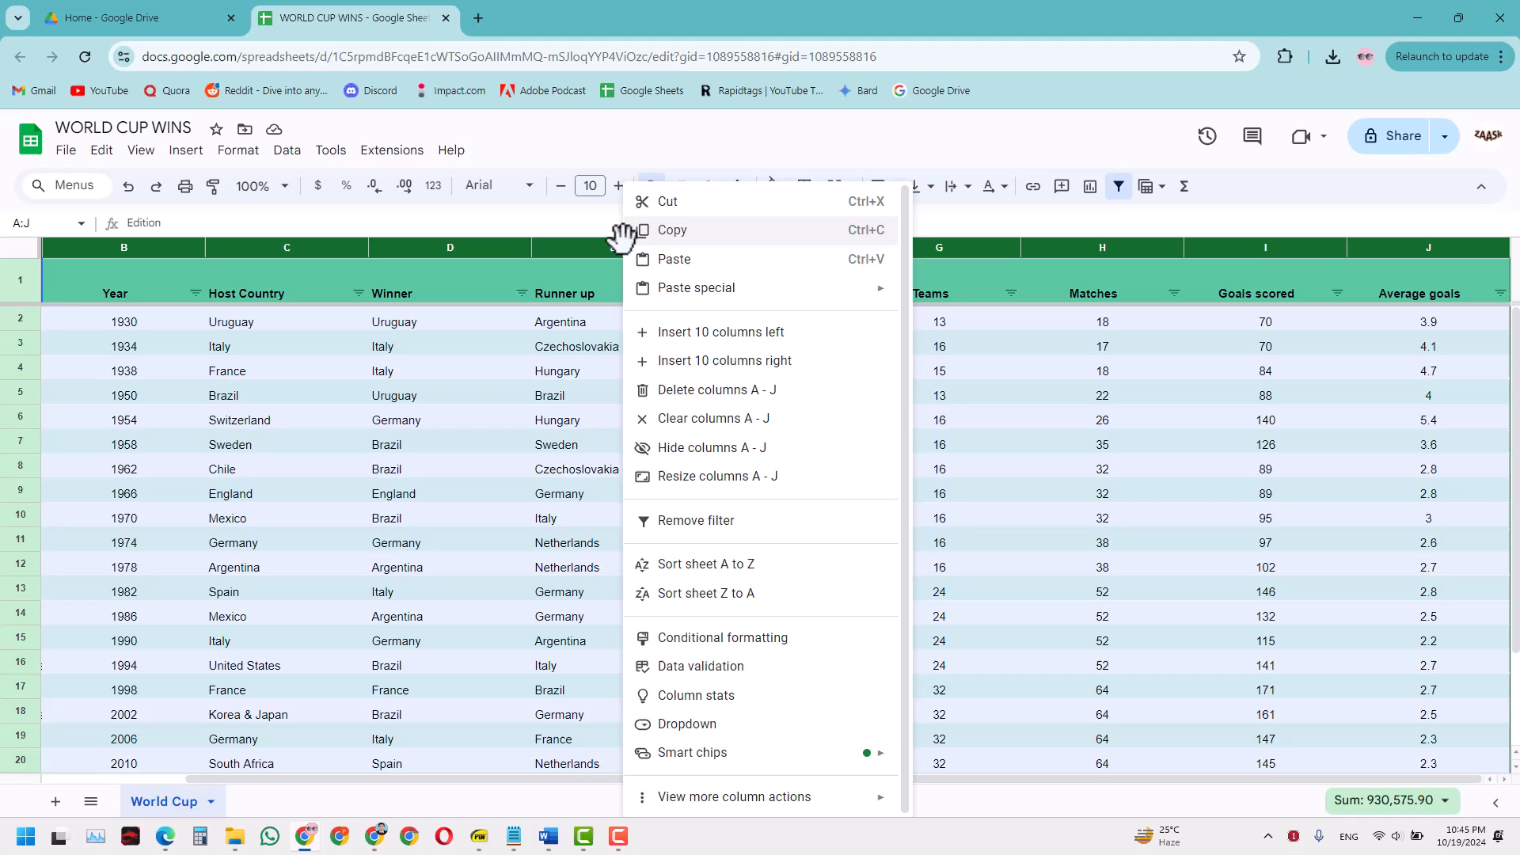
pyautogui.click(718, 476)
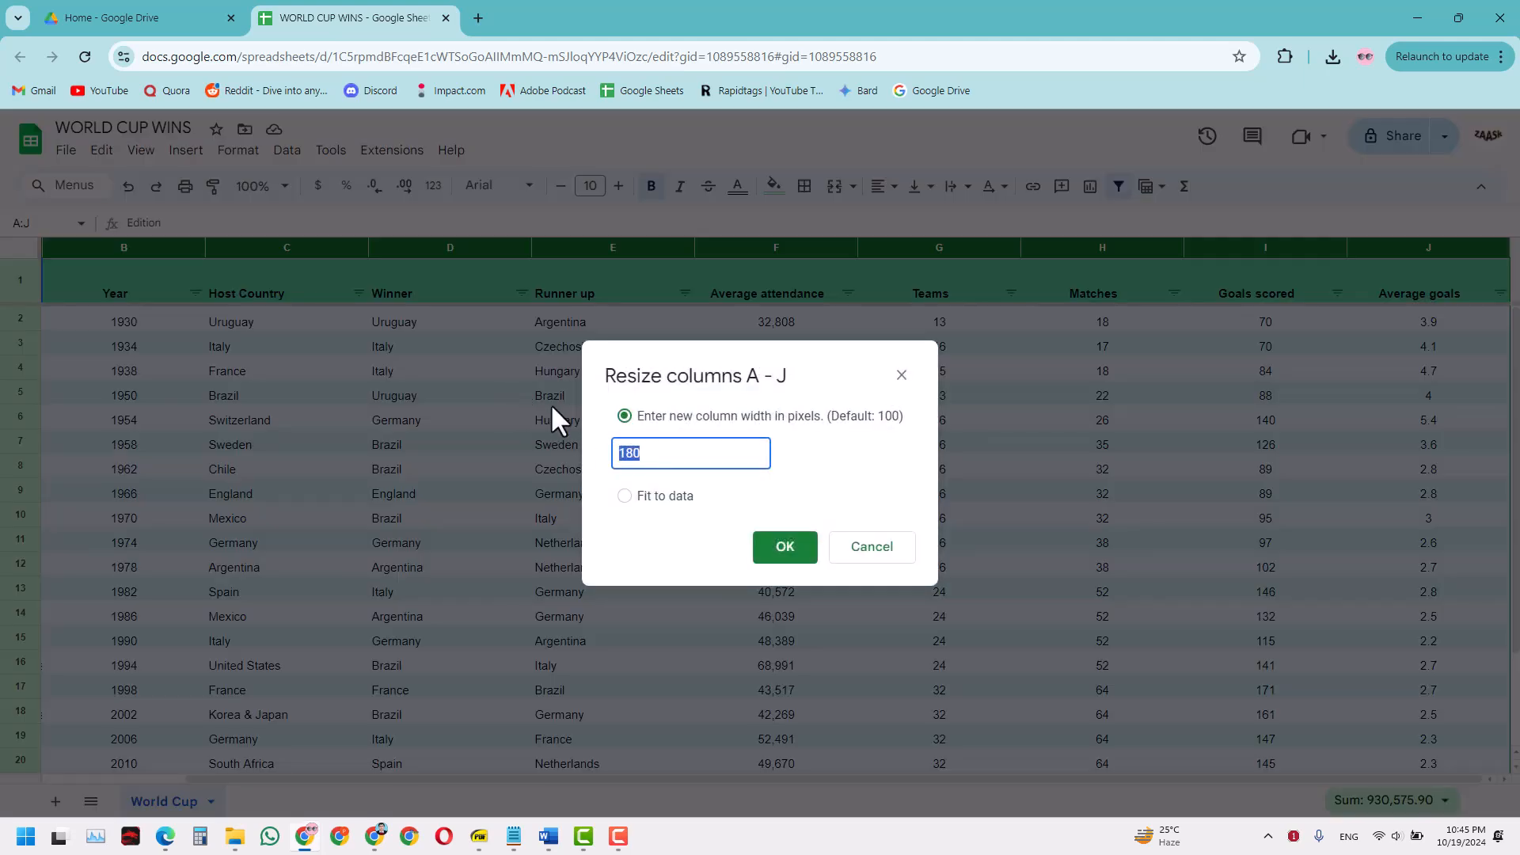
pyautogui.write('150')
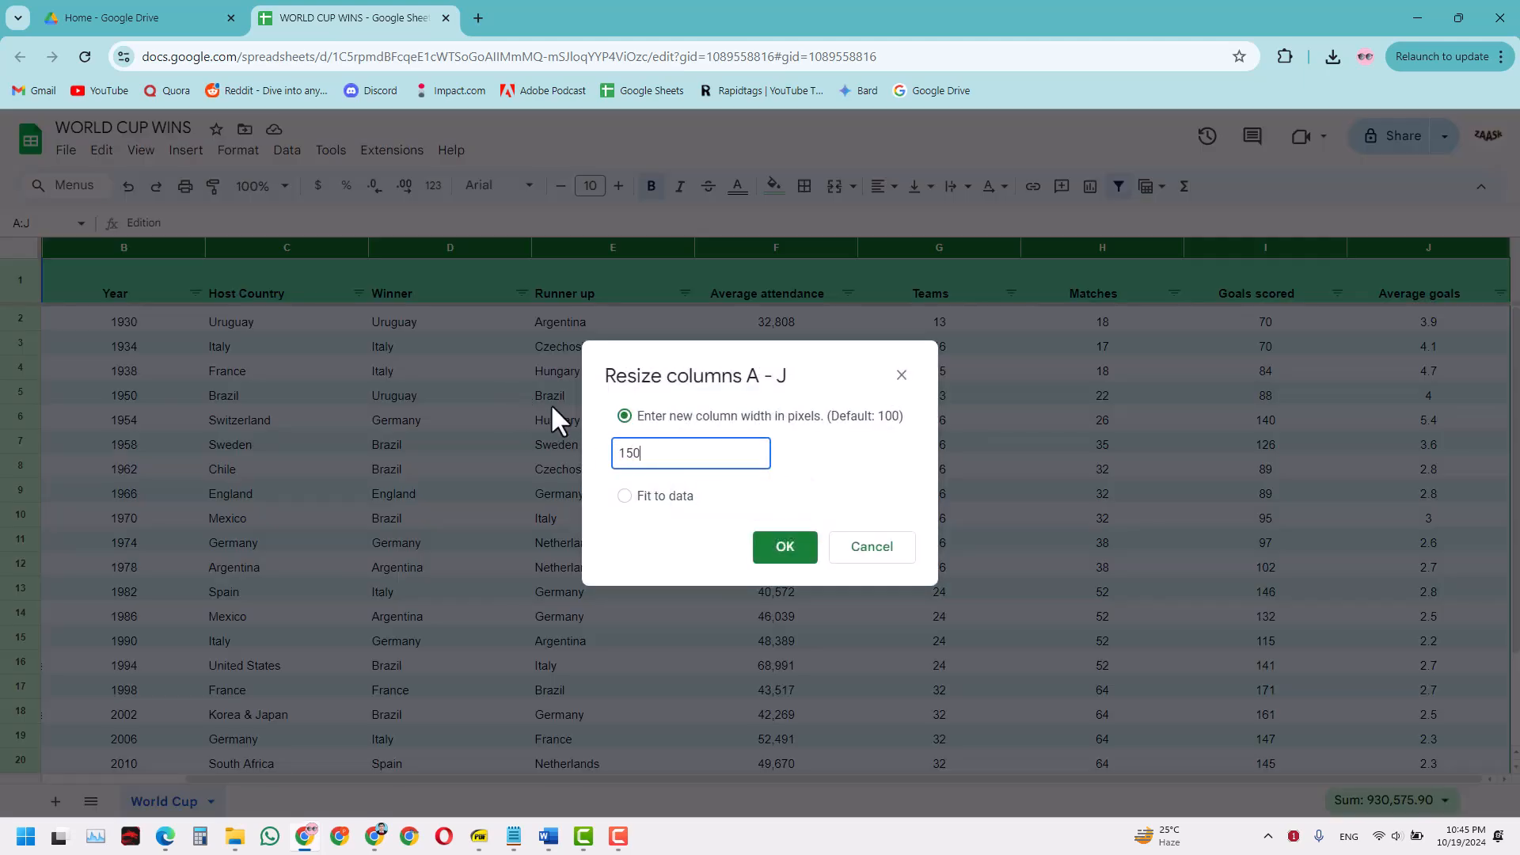
pyautogui.click(783, 546)
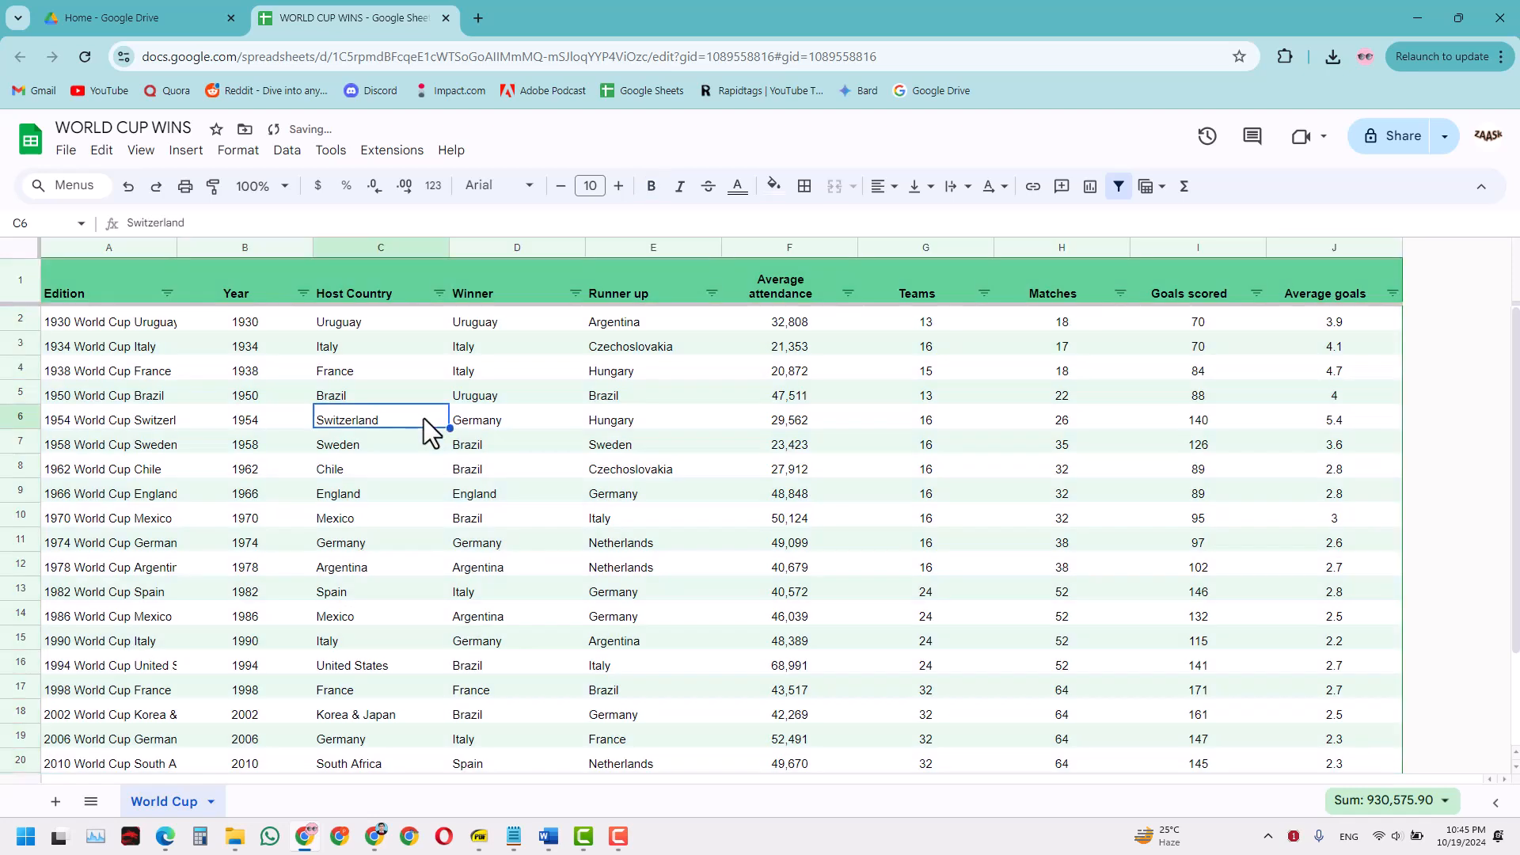
pyautogui.moveTo(1052, 797)
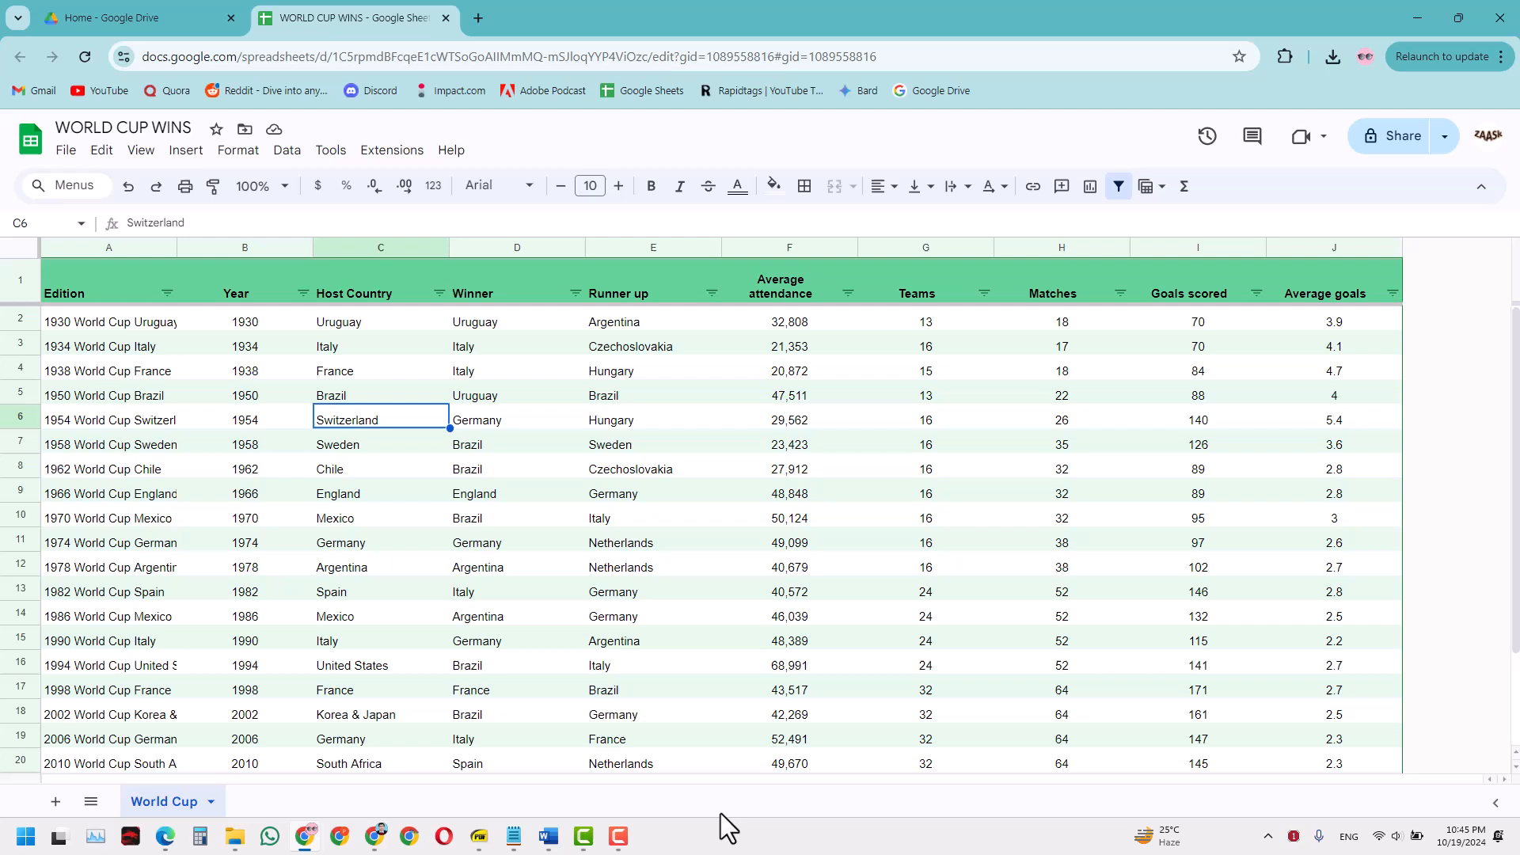
pyautogui.moveTo(516, 785)
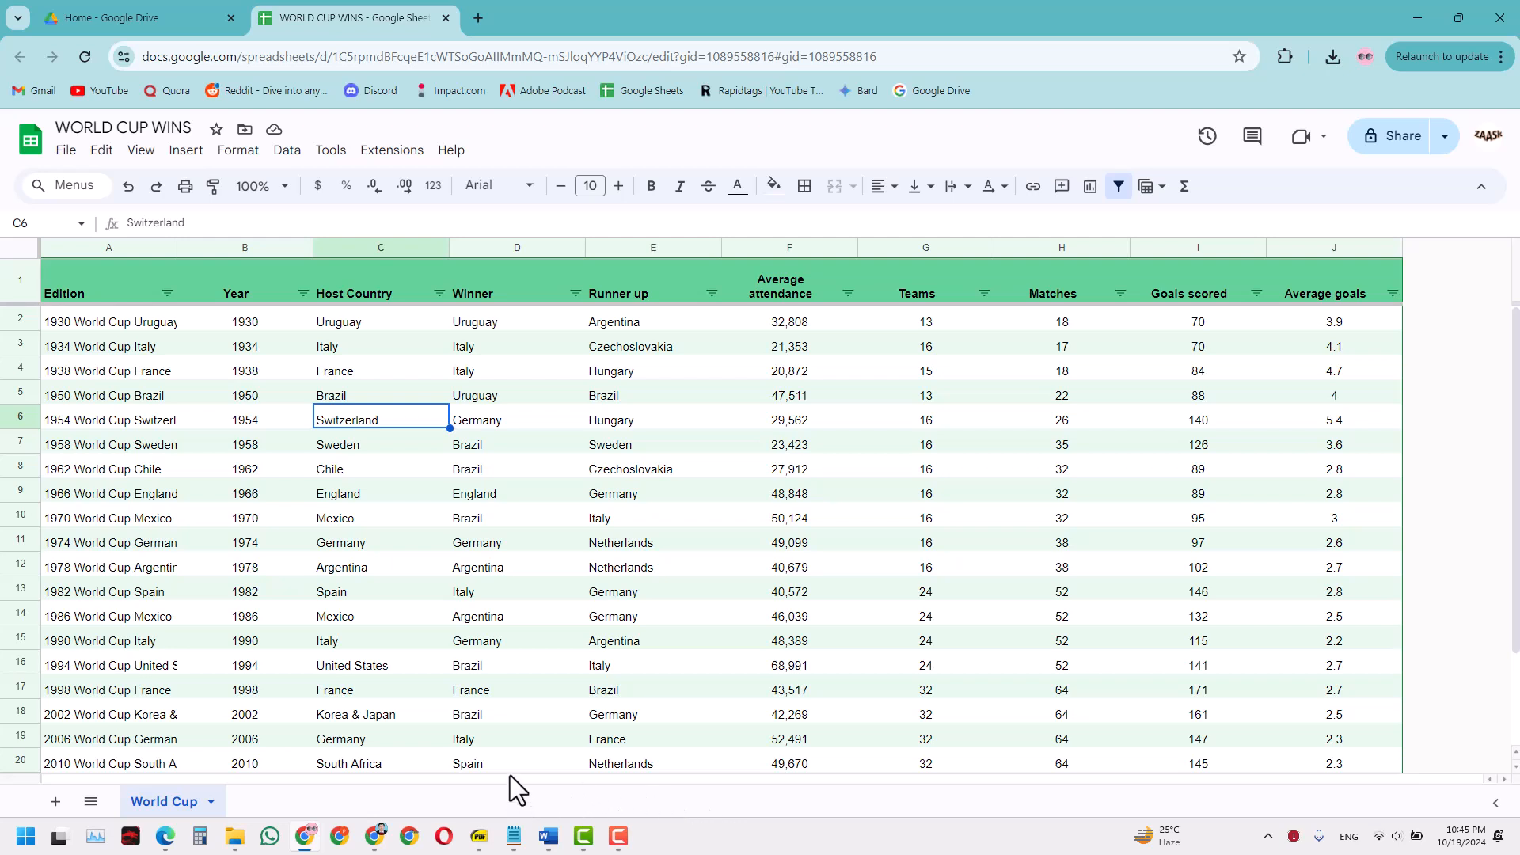
pyautogui.click(380, 542)
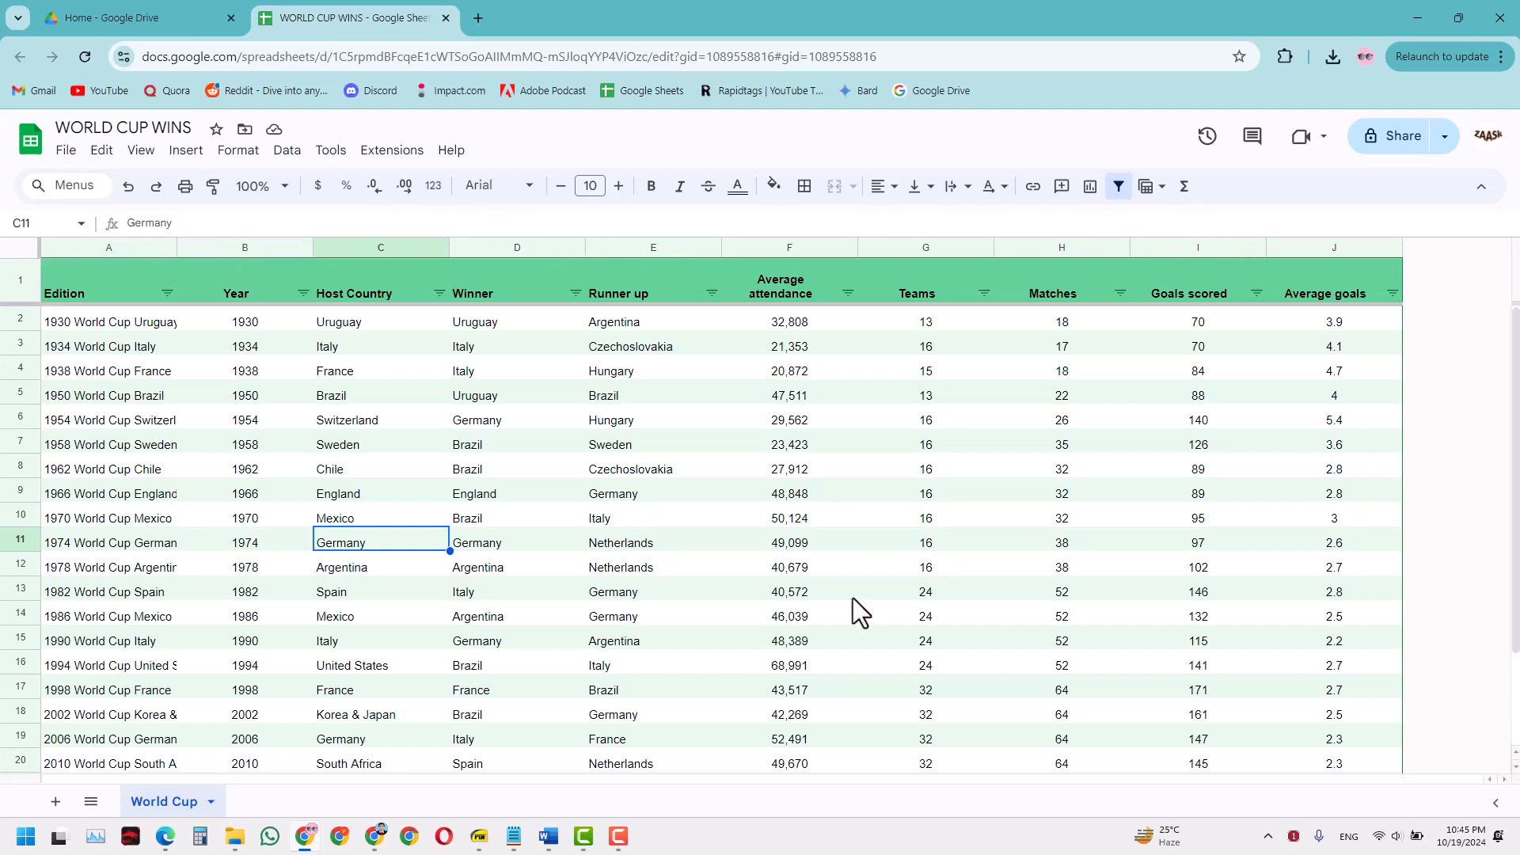
pyautogui.moveTo(771, 606)
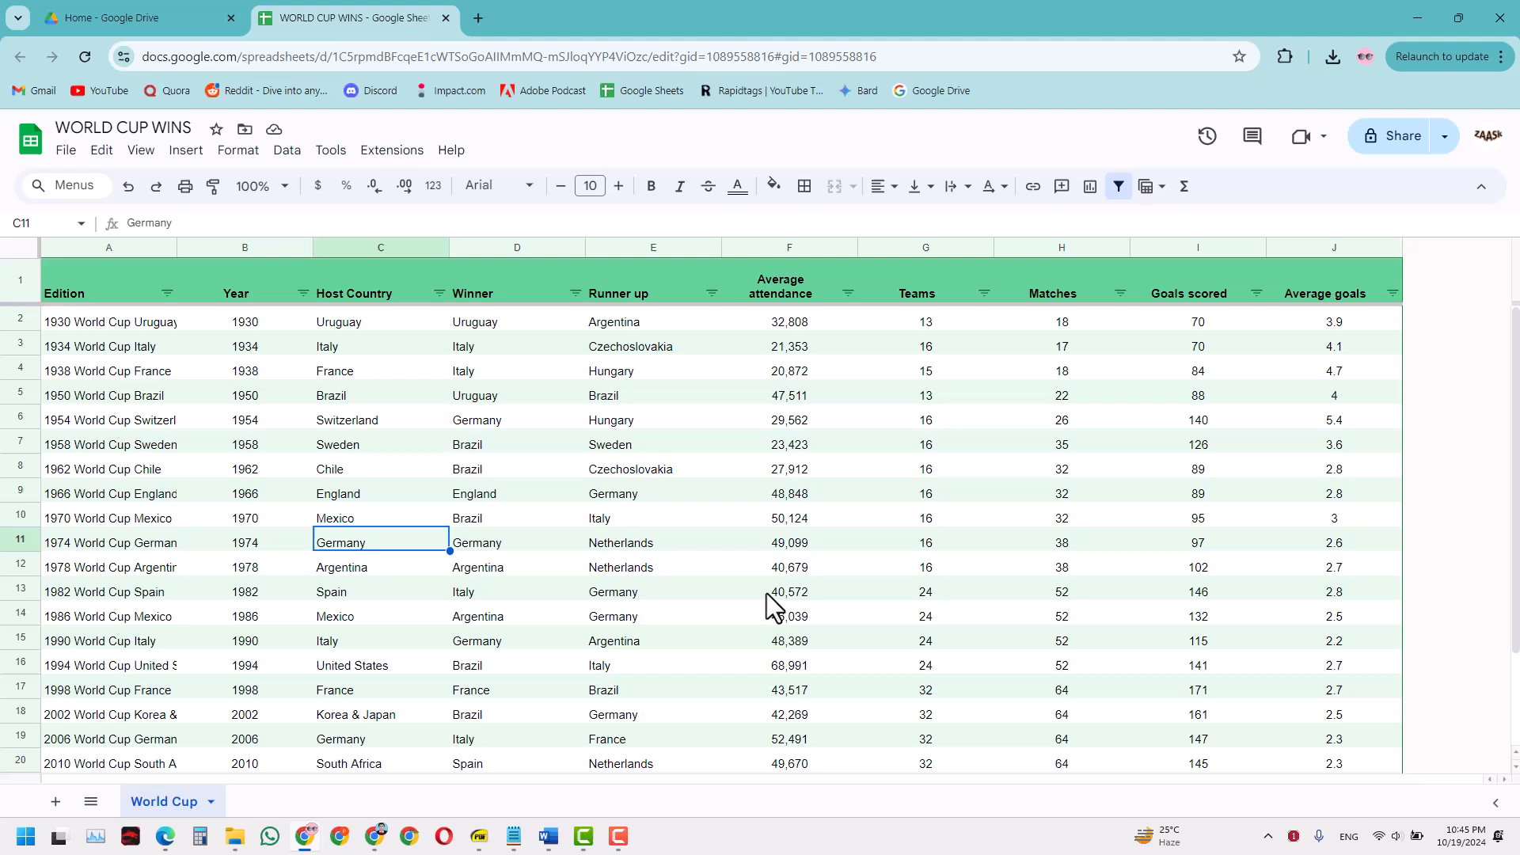